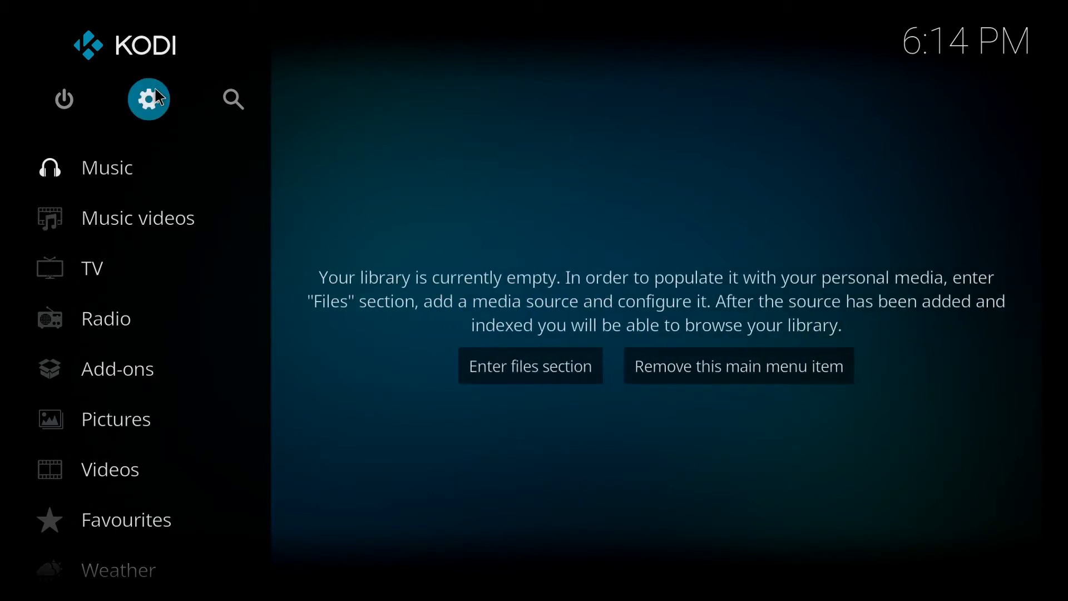
{"action": "mouse_move", "coordinate": [152, 96]}
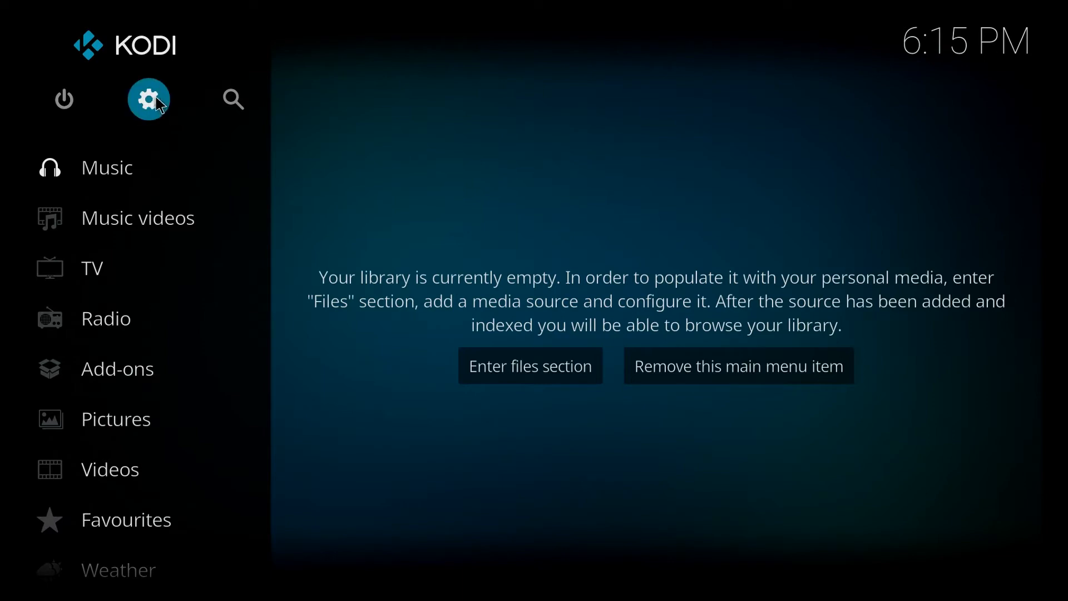
{"action": "mouse_move", "coordinate": [165, 87]}
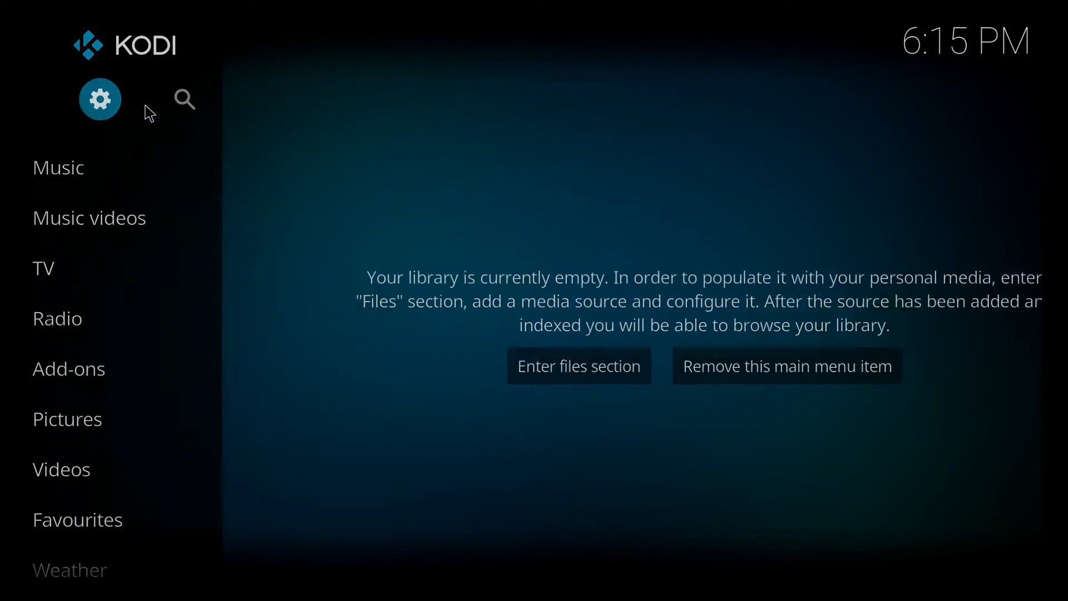
- Go into Kodi's settings and bring up the File manager with its source list
{"action": "left_click", "coordinate": [99, 99]}
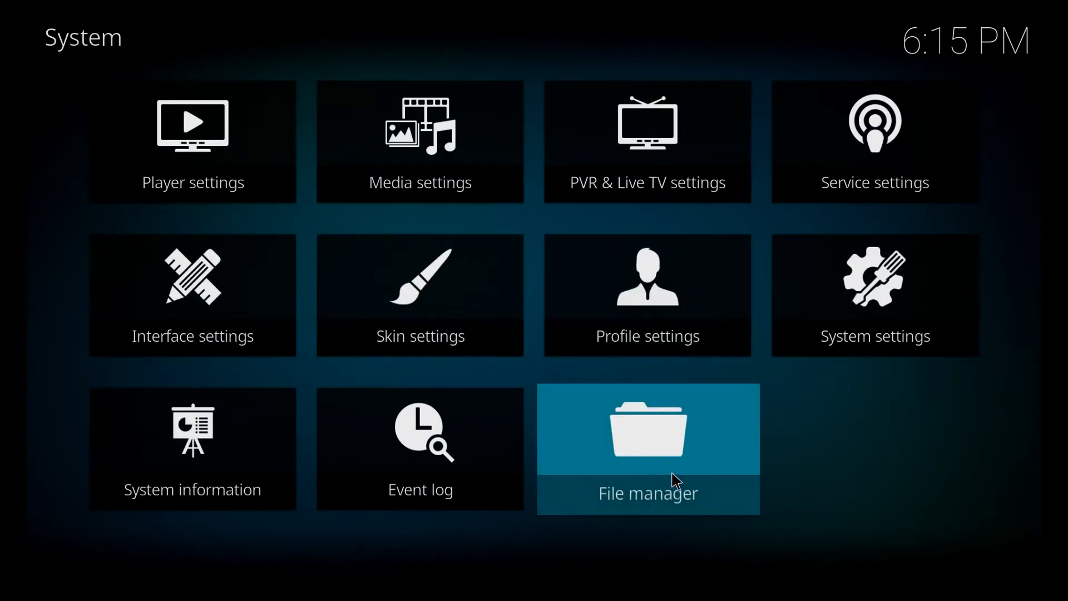
{"action": "mouse_move", "coordinate": [645, 446]}
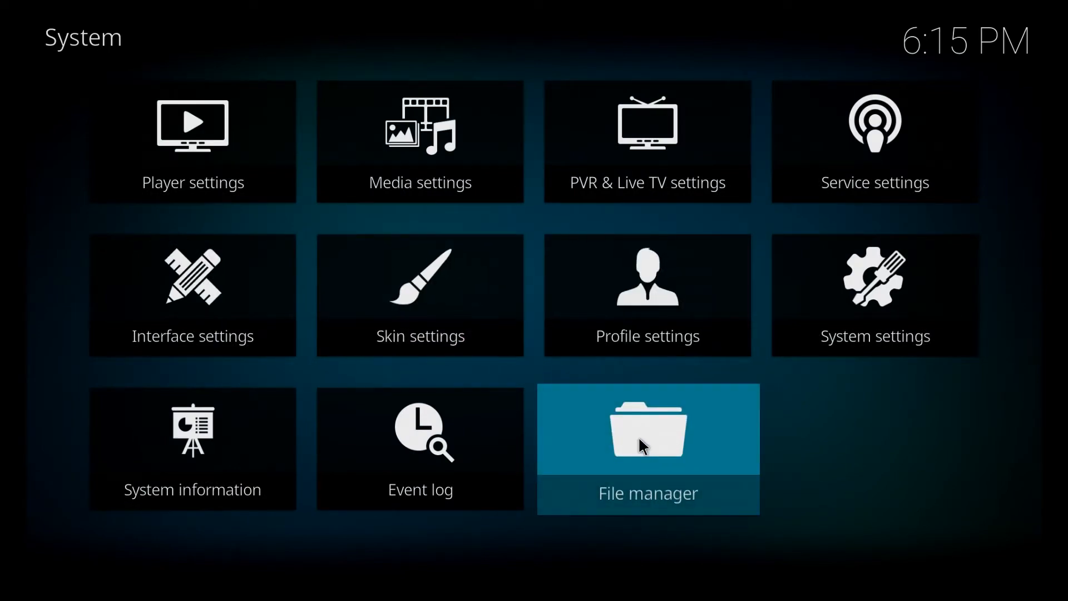
{"action": "left_click", "coordinate": [647, 430]}
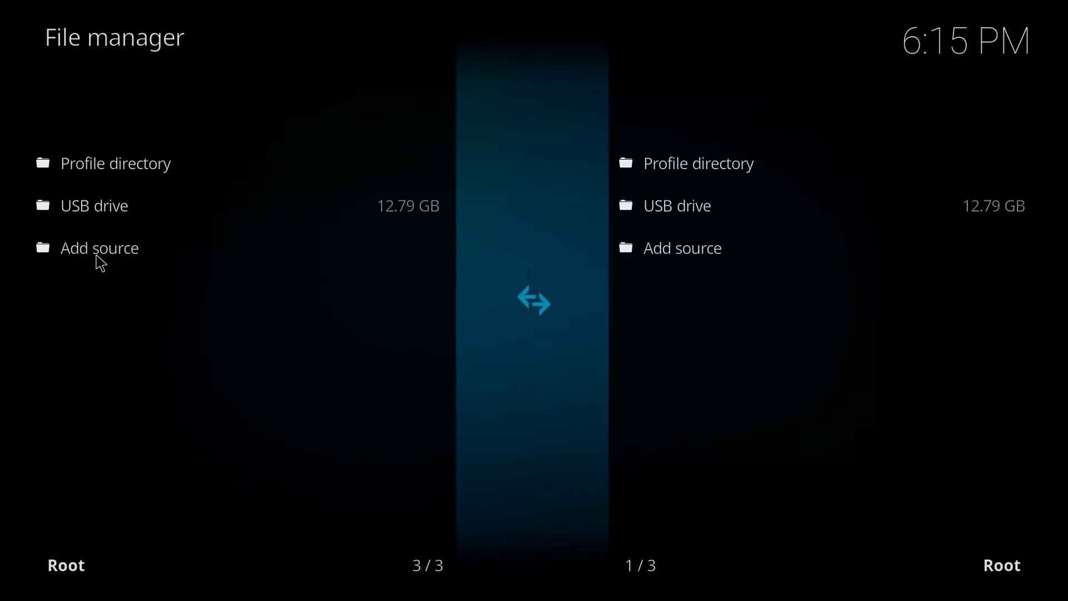
{"action": "left_click", "coordinate": [99, 247]}
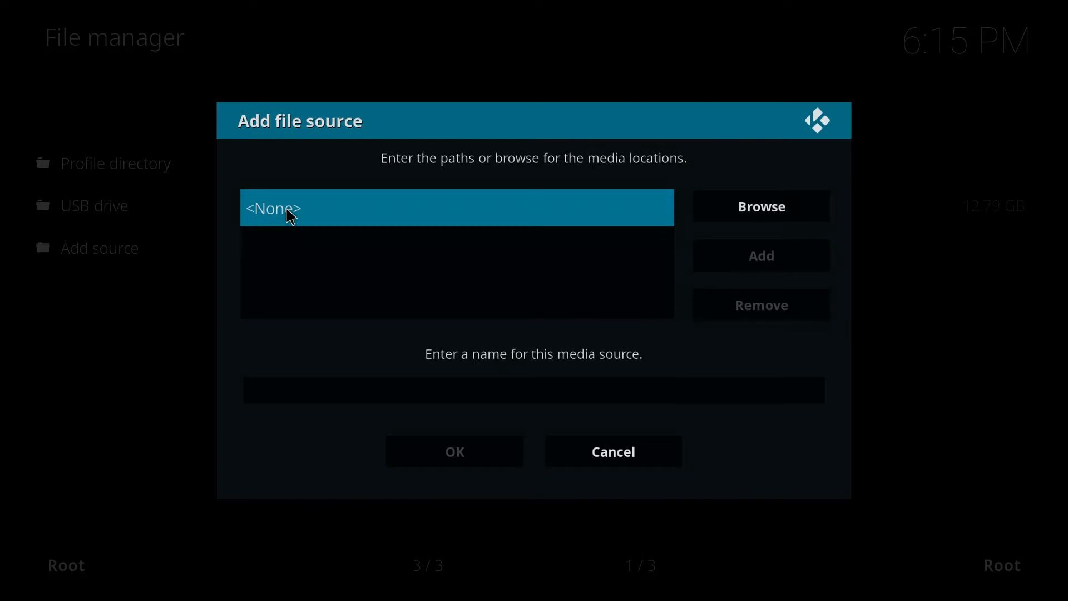
{"action": "left_click", "coordinate": [456, 208]}
{"action": "type", "text": "http://"}
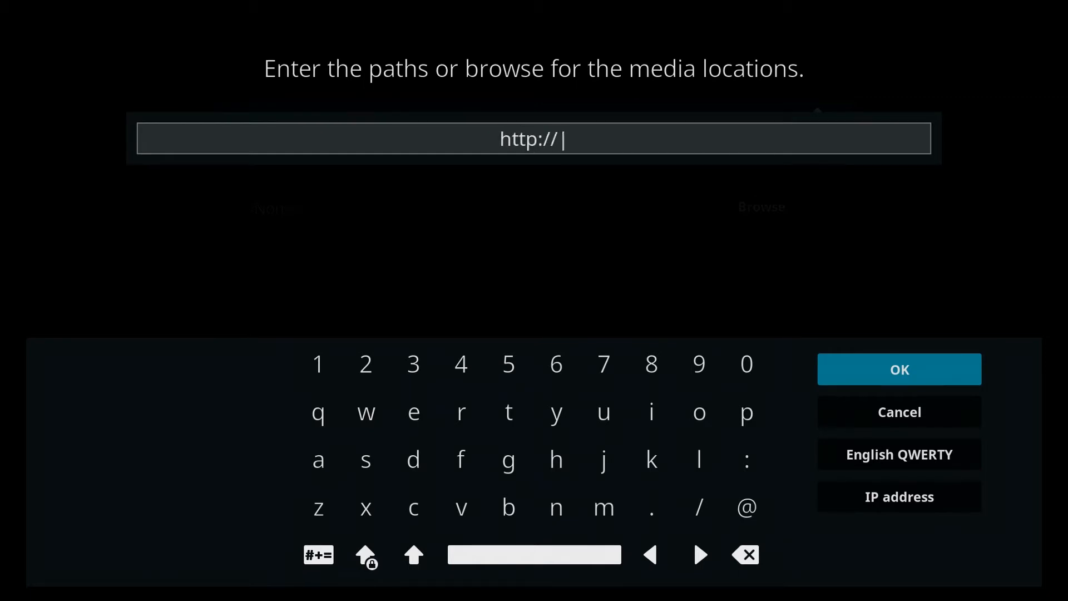
{"action": "type", "text": "fusion"}
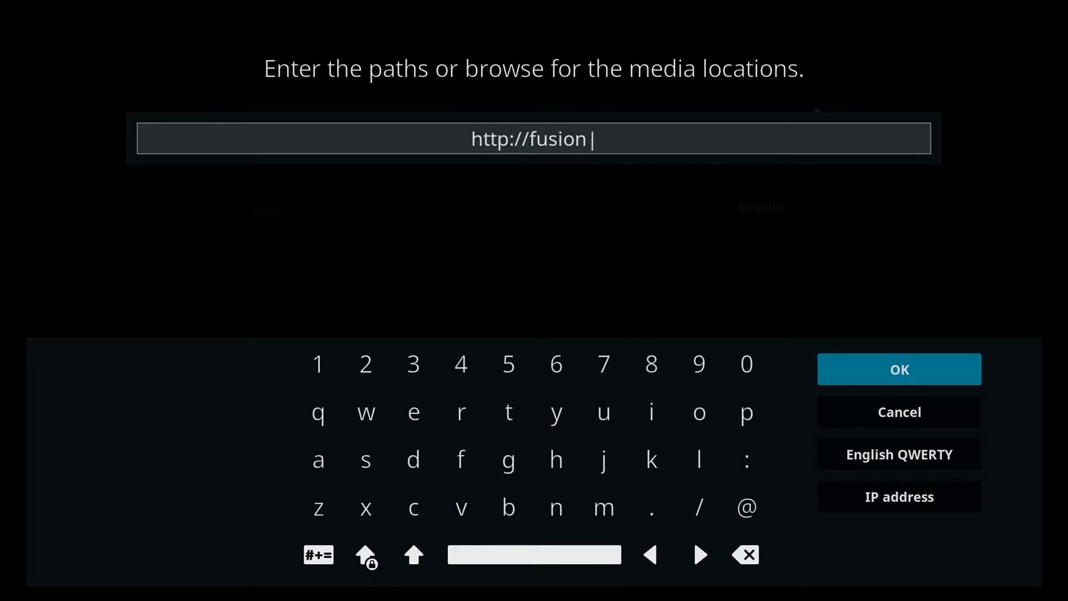
{"action": "left_click", "coordinate": [509, 411]}
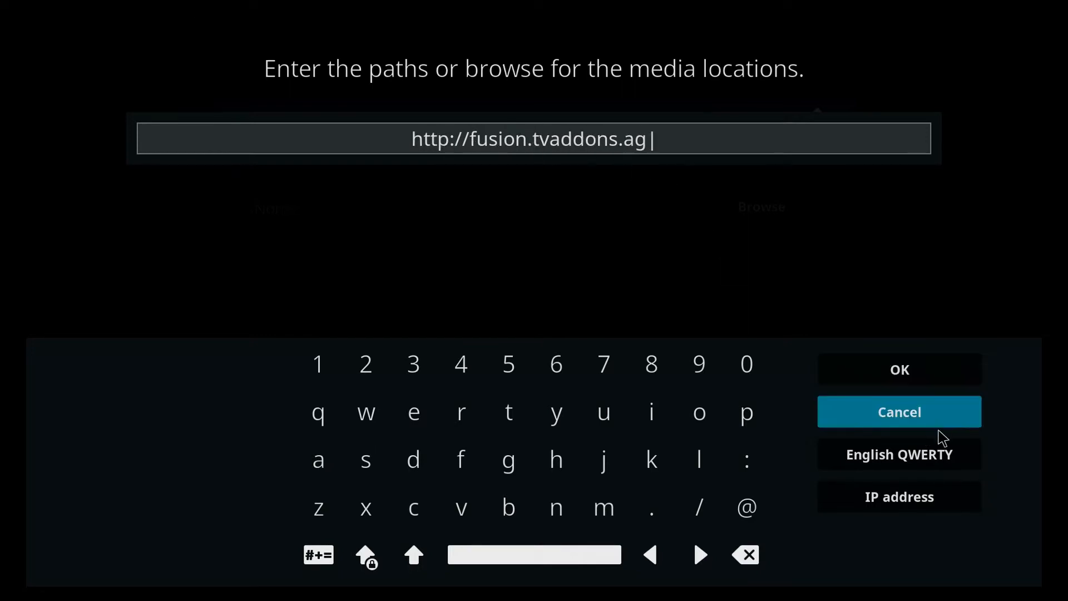
{"action": "left_click", "coordinate": [899, 368]}
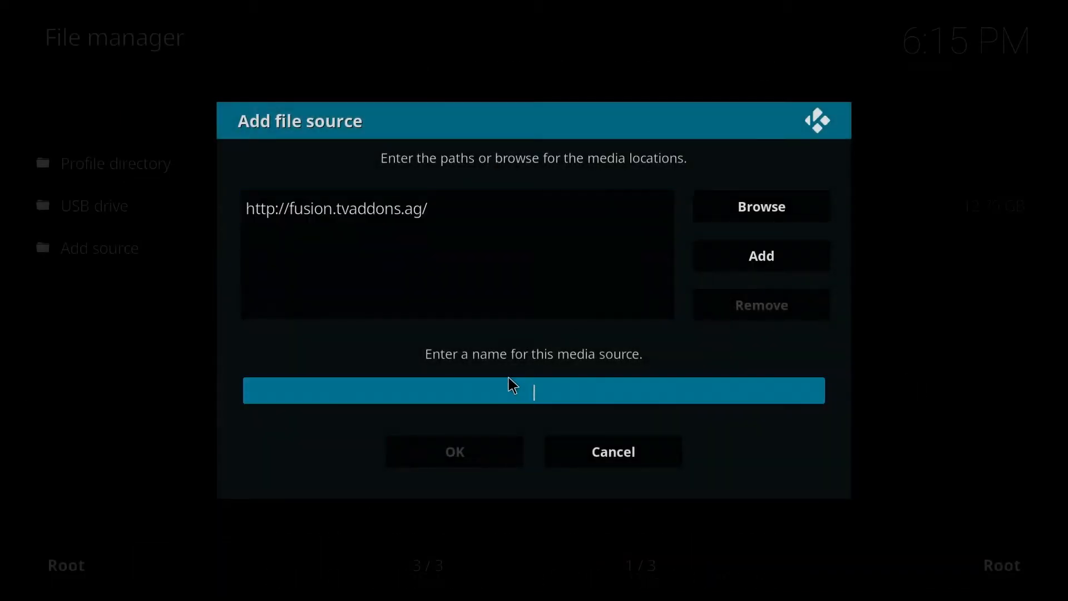
- Name the fusion.tvaddons.ag source 'Fusion' and save it, returning to the home menu
{"action": "left_click", "coordinate": [532, 390]}
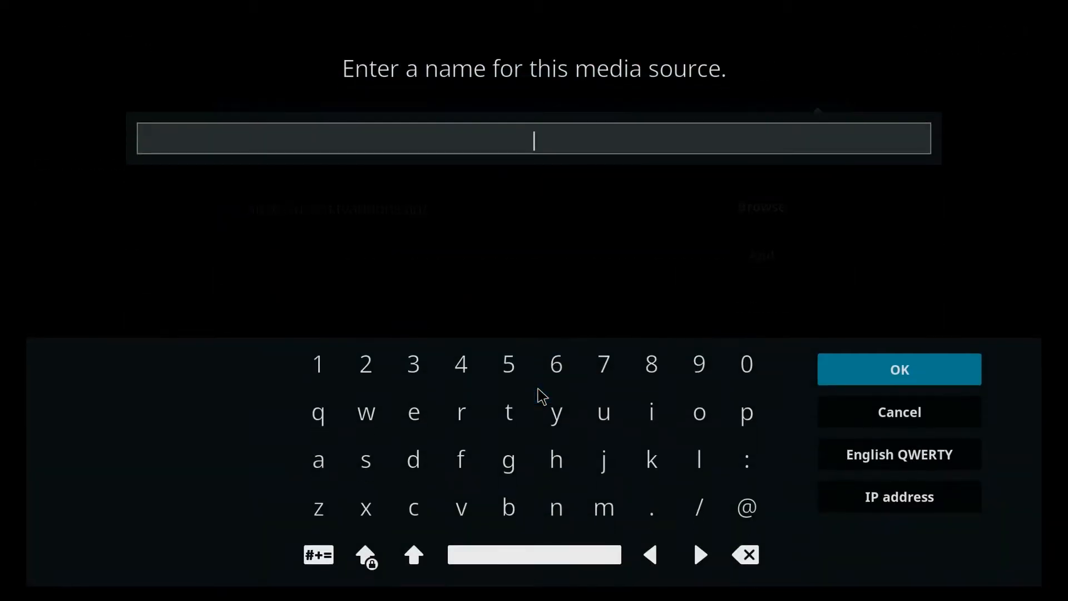
{"action": "type", "text": "Fusion"}
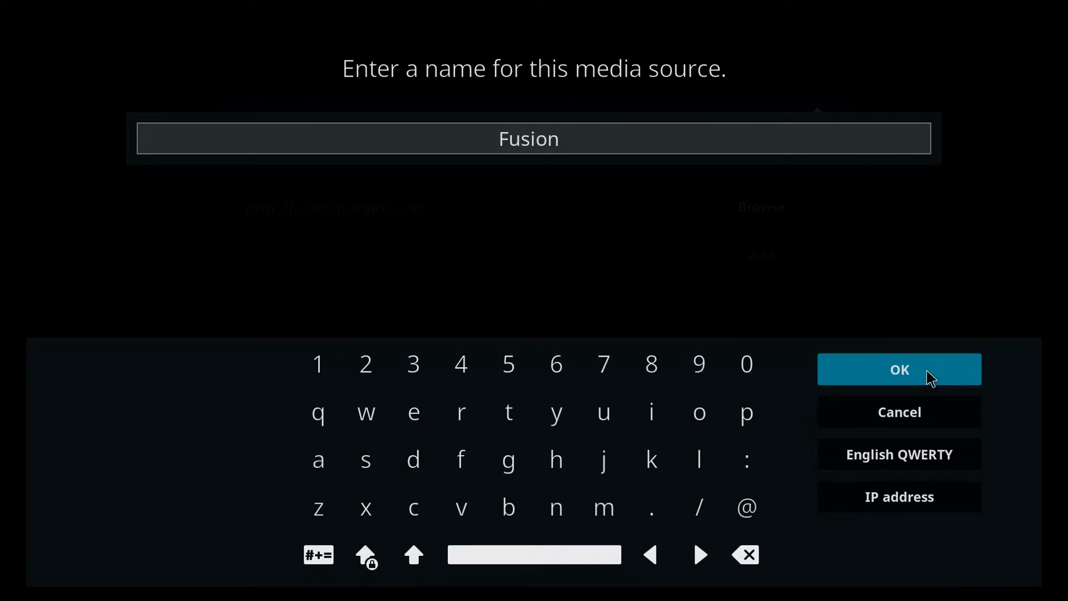
{"action": "left_click", "coordinate": [897, 369]}
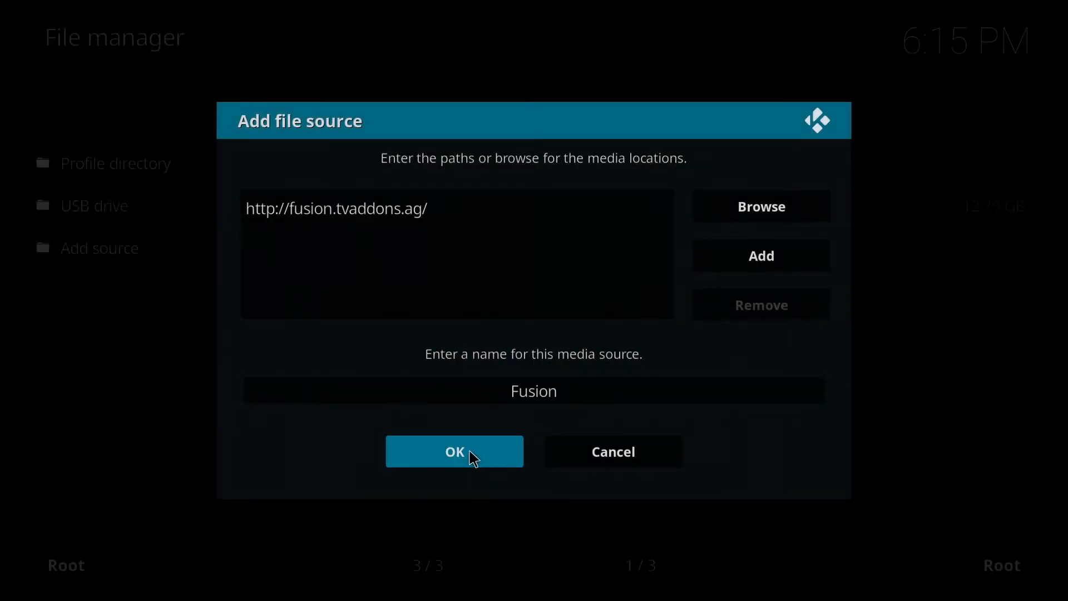
{"action": "left_click", "coordinate": [454, 451]}
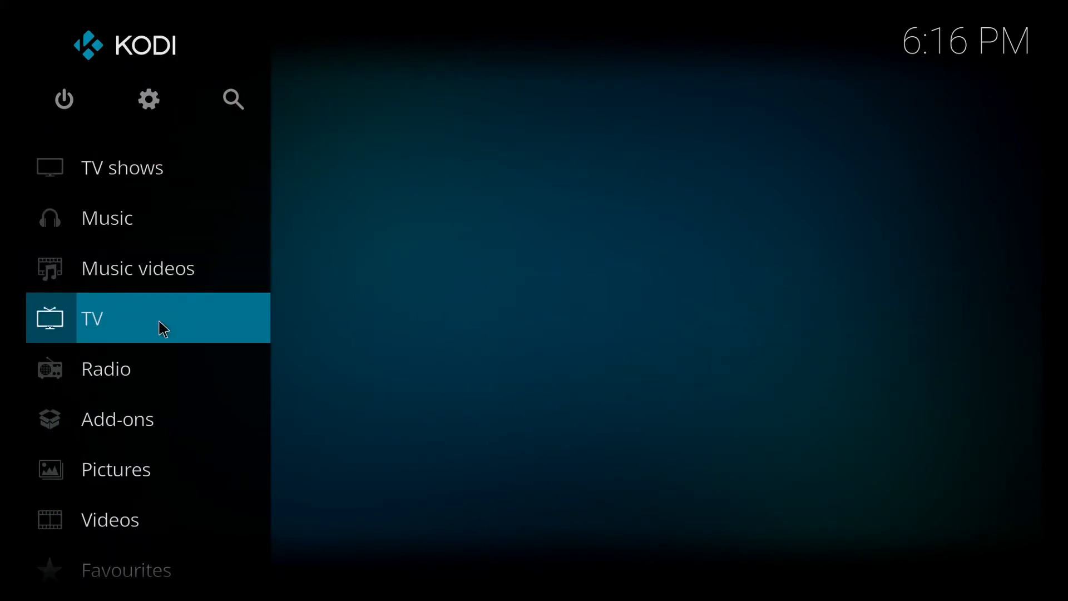
- Enter the Add-ons area and browse the installed music and video add-ons
{"action": "left_click", "coordinate": [117, 419]}
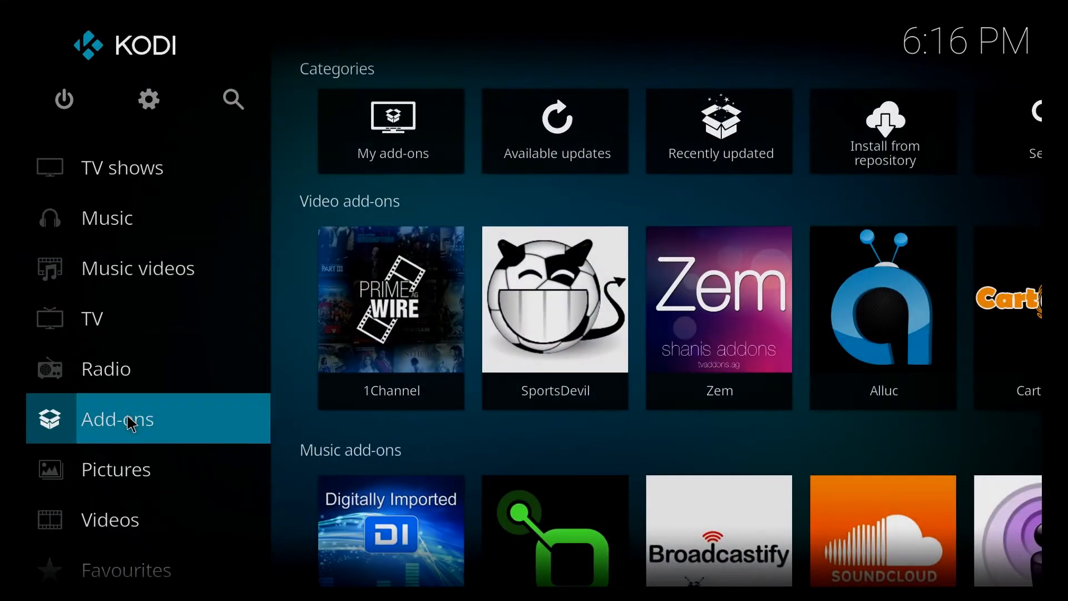
{"action": "left_click", "coordinate": [117, 420]}
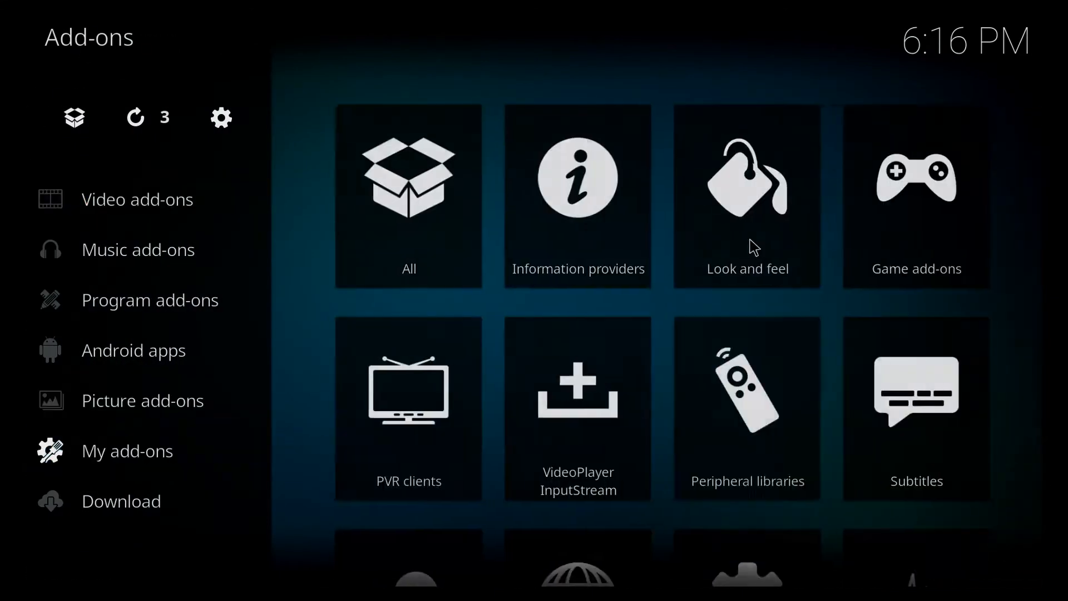
{"action": "left_click", "coordinate": [150, 299]}
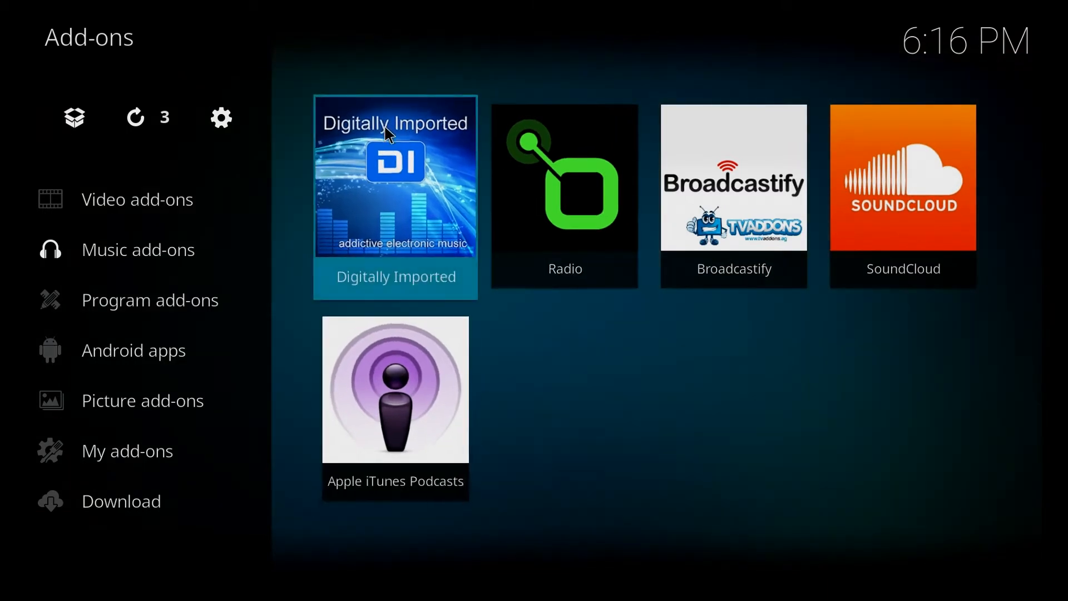
{"action": "left_click", "coordinate": [74, 117]}
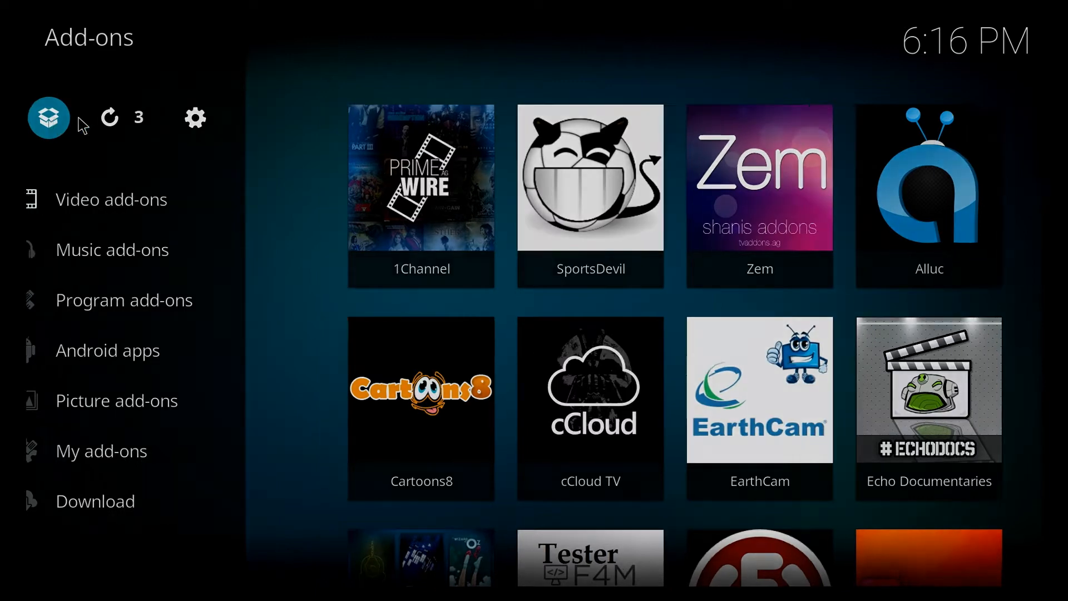
- Start Install from zip file and browse into the Fusion source folders
{"action": "left_click", "coordinate": [48, 117]}
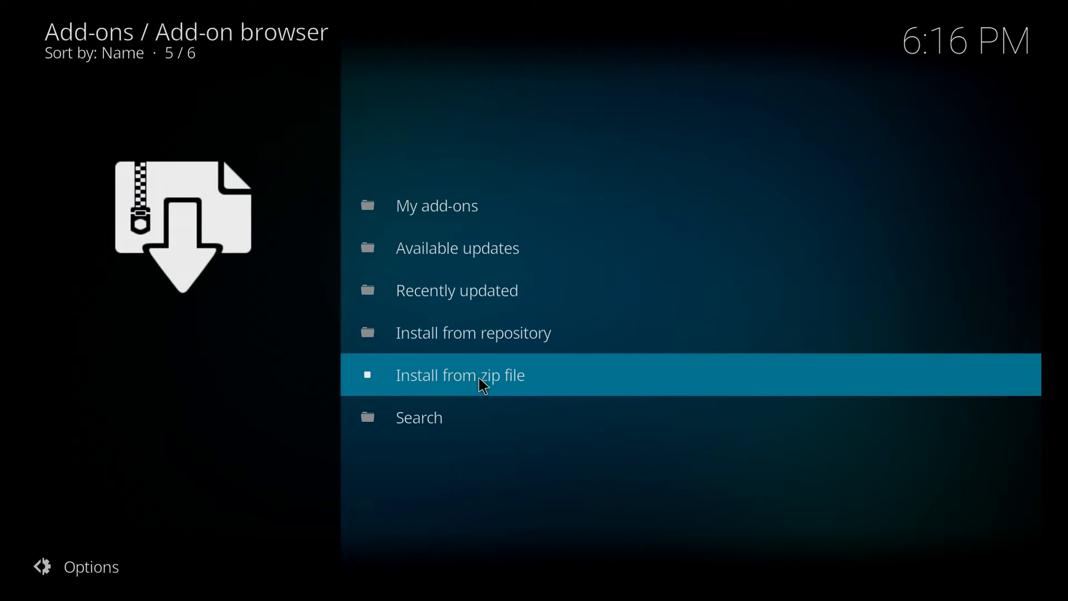
{"action": "left_click", "coordinate": [460, 375]}
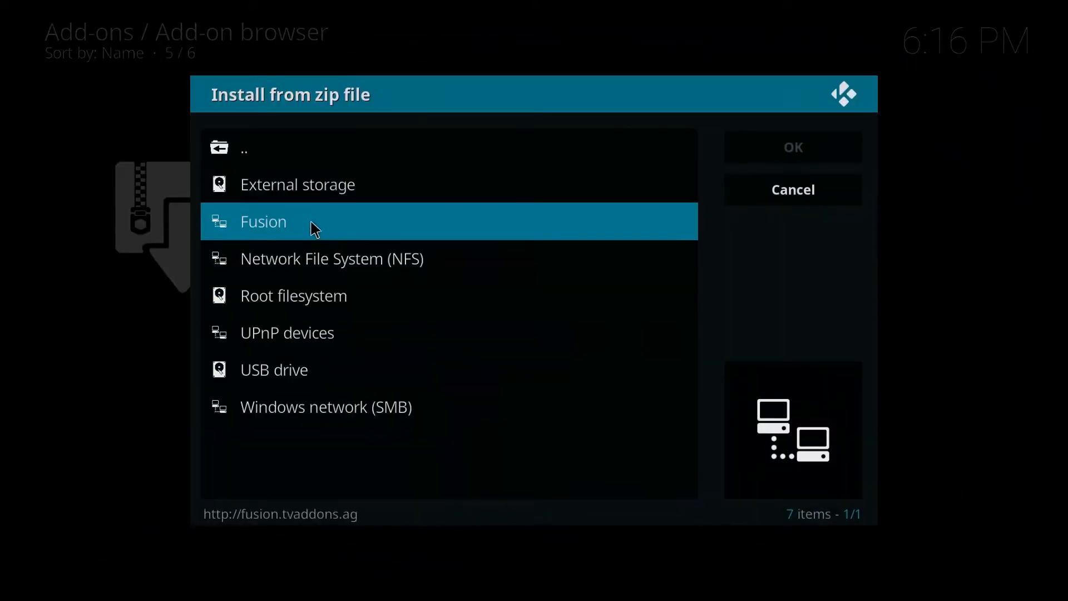
{"action": "mouse_move", "coordinate": [266, 229]}
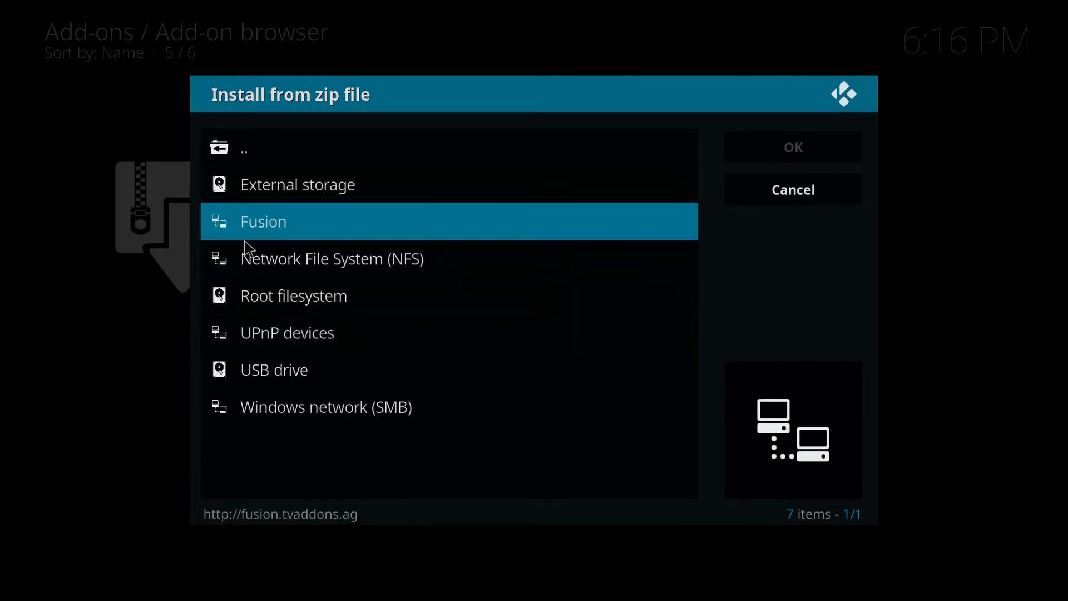
{"action": "left_click", "coordinate": [262, 221]}
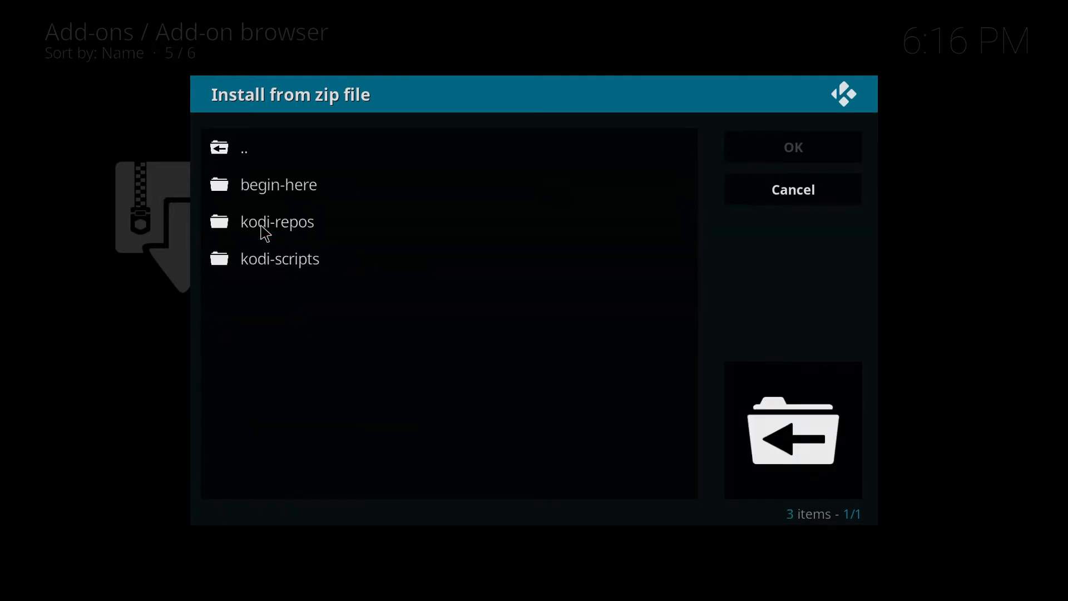
{"action": "mouse_move", "coordinate": [278, 183]}
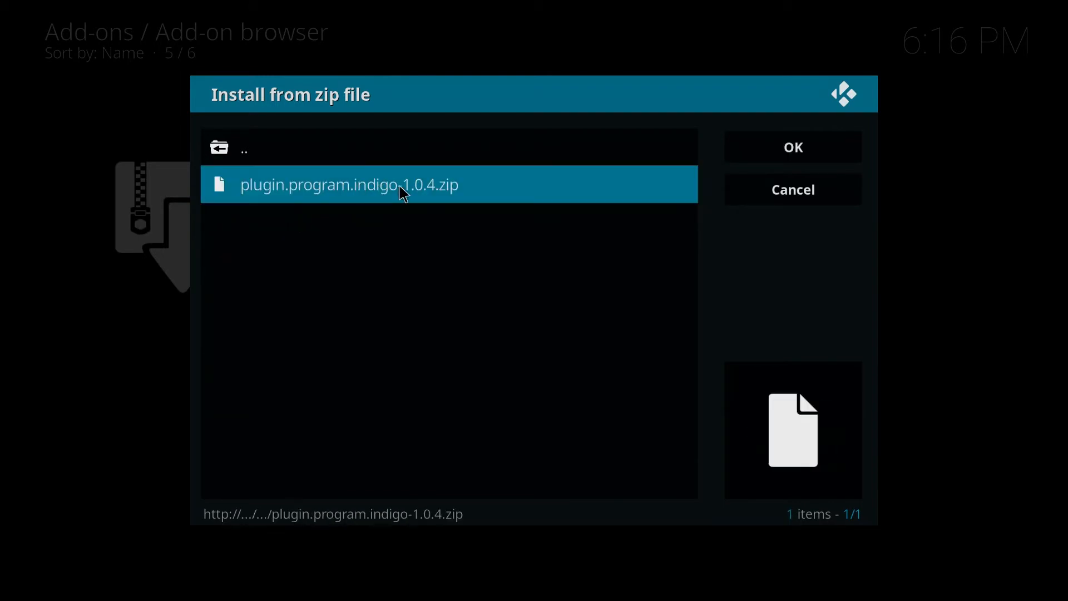
{"action": "mouse_move", "coordinate": [305, 190]}
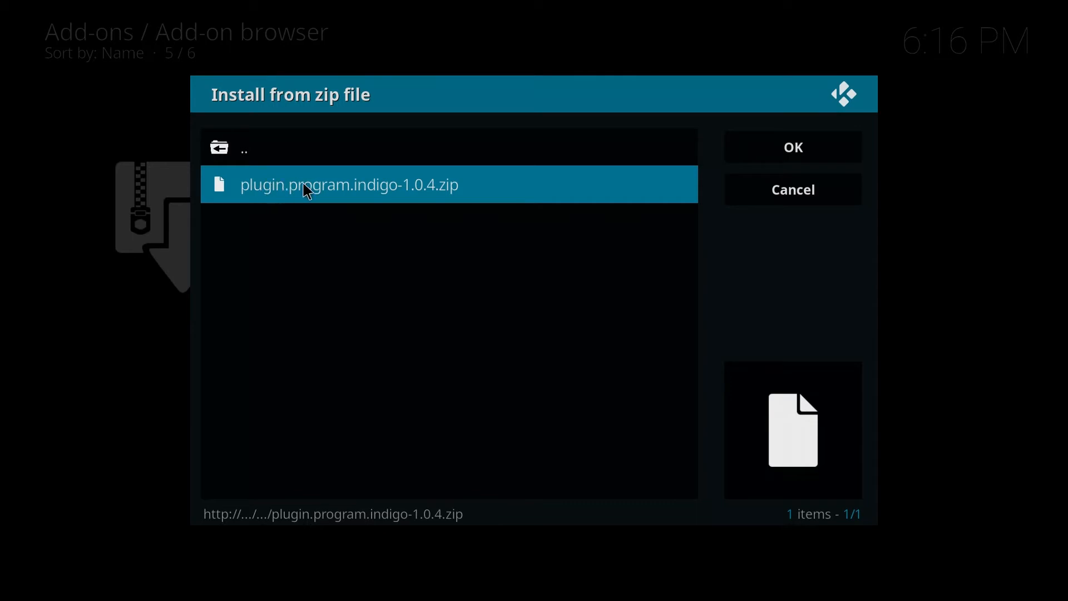
{"action": "mouse_move", "coordinate": [296, 198]}
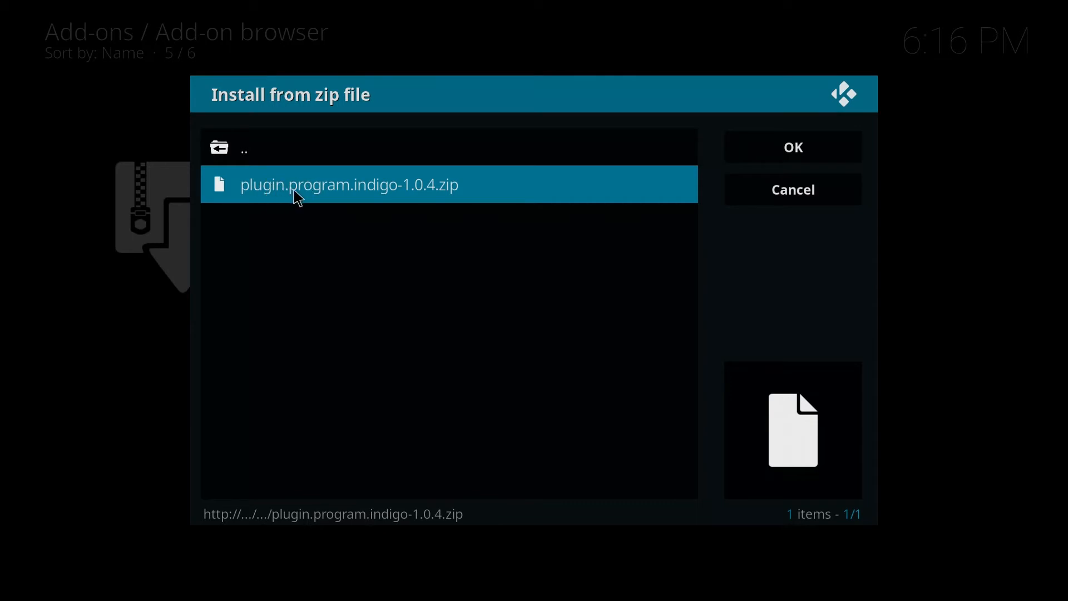
{"action": "mouse_move", "coordinate": [380, 195]}
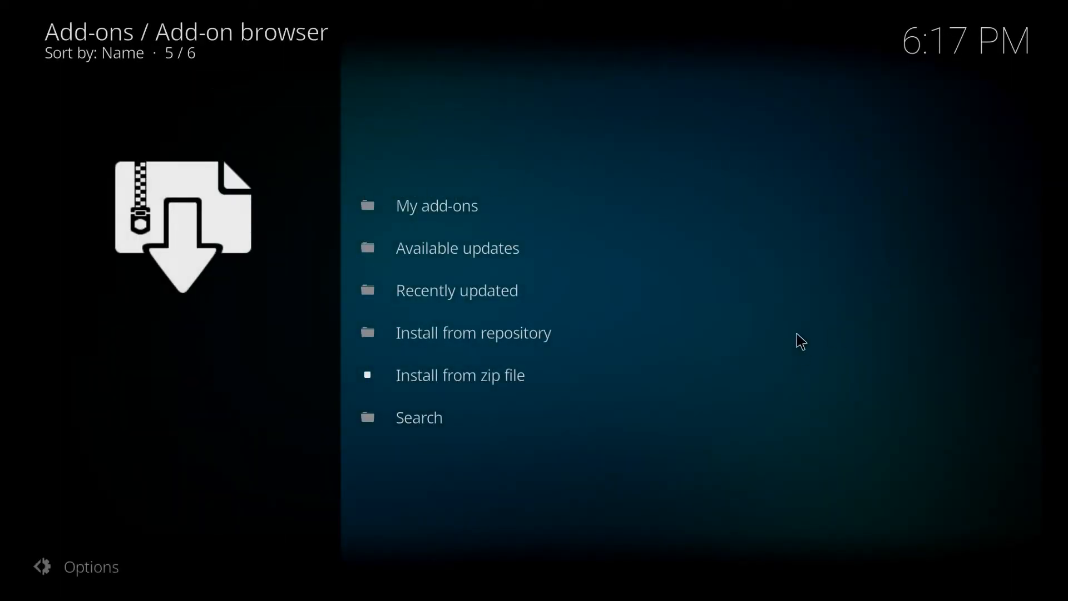
{"action": "mouse_move", "coordinate": [899, 211]}
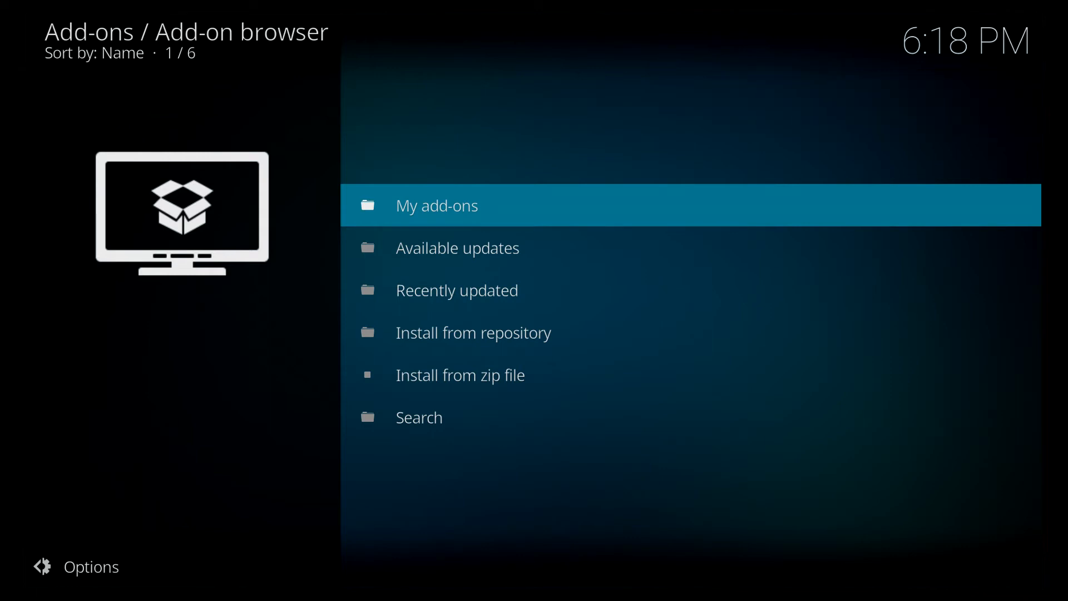
{"action": "mouse_move", "coordinate": [1039, 23]}
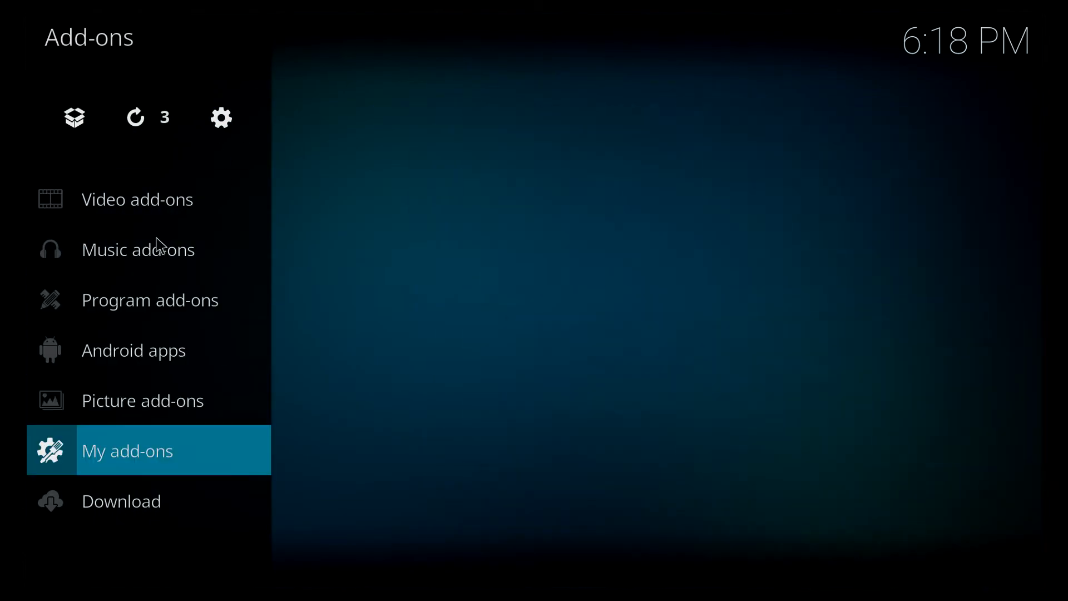
- Launch Indigo from Program add-ons and enter its Addon Installer's Program Addons category
{"action": "left_click", "coordinate": [150, 299]}
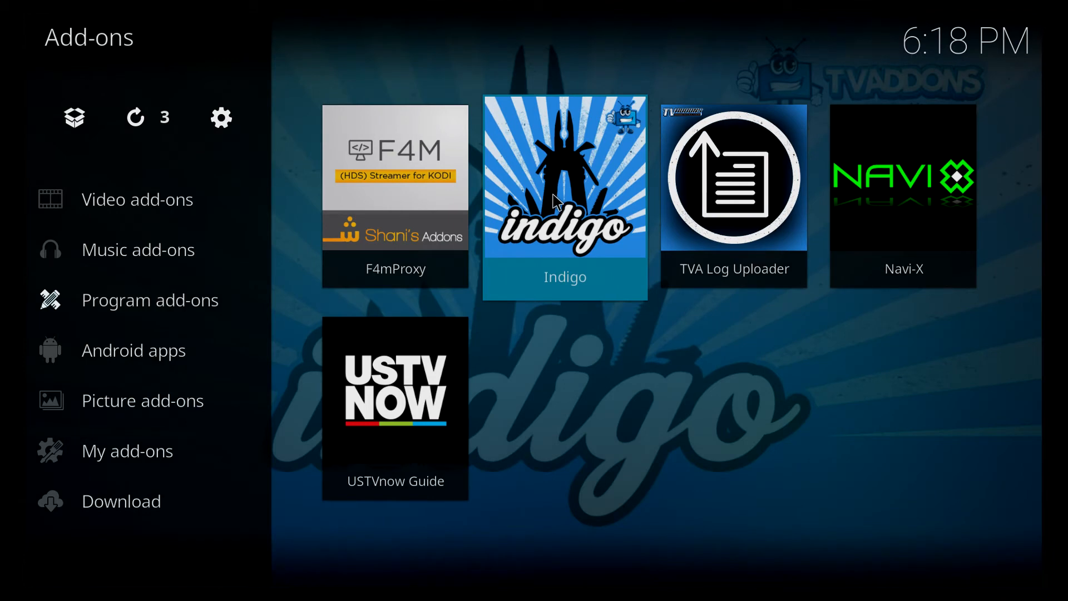
{"action": "mouse_move", "coordinate": [571, 198]}
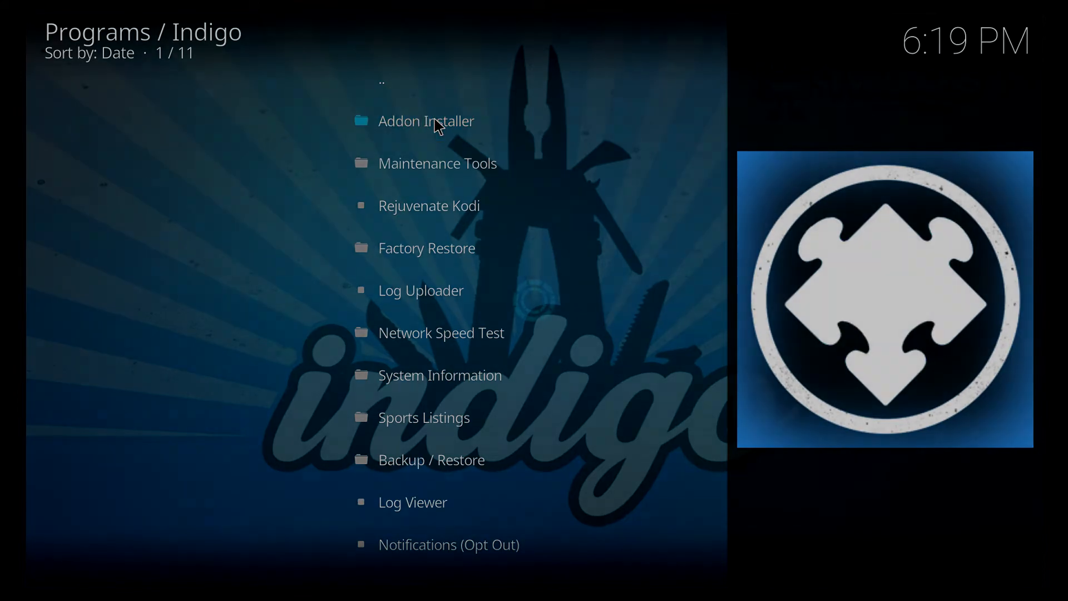
{"action": "left_click", "coordinate": [426, 121]}
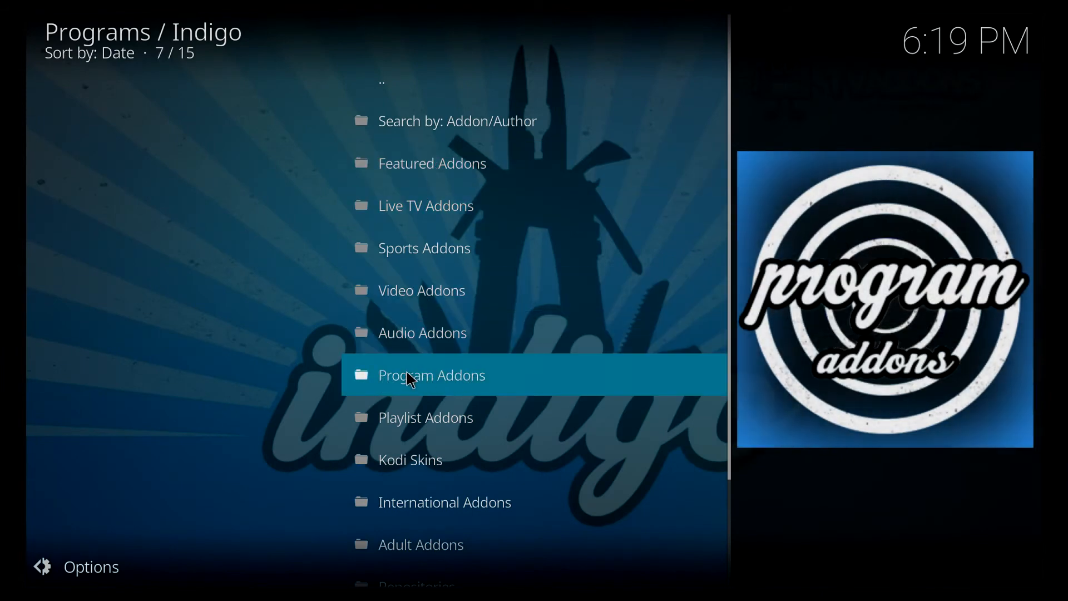
{"action": "mouse_move", "coordinate": [399, 382]}
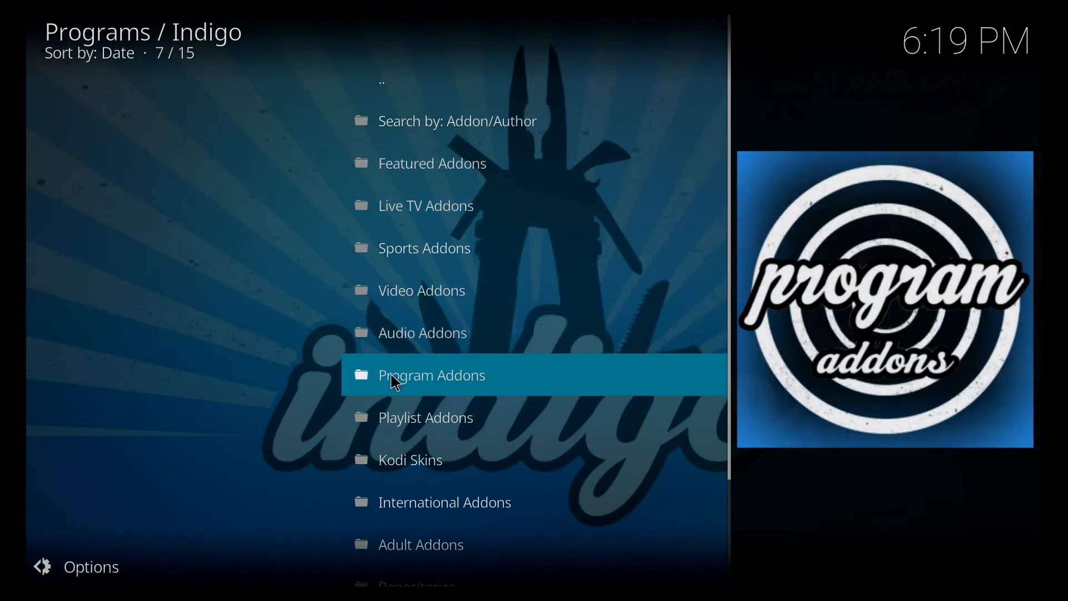
{"action": "left_click", "coordinate": [432, 375]}
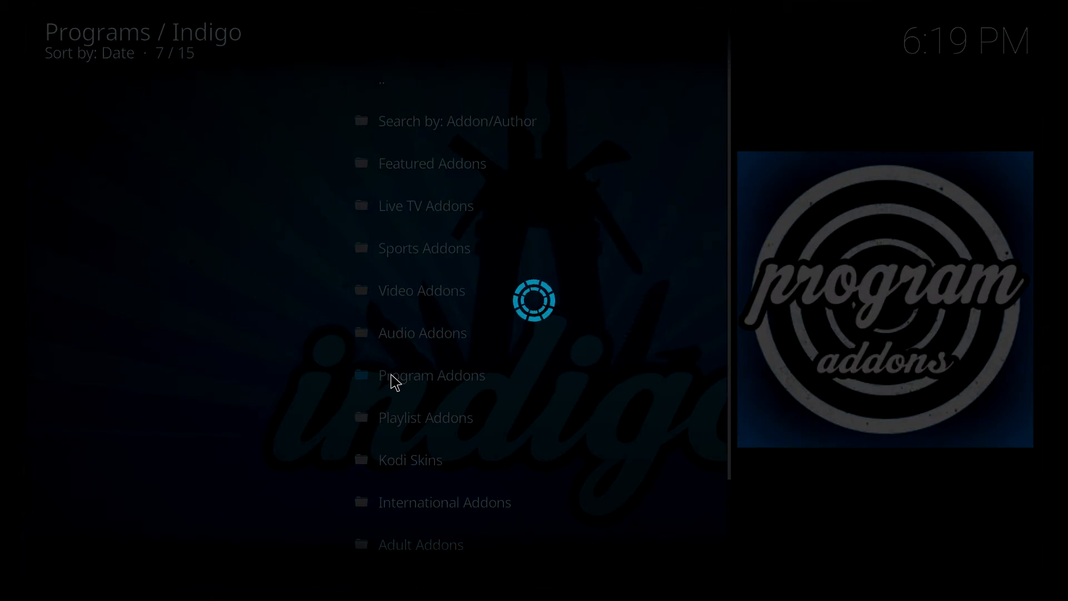
- Find Fresh Start in the Program Addons list, install it and acknowledge Installation Complete
{"action": "left_click", "coordinate": [432, 375]}
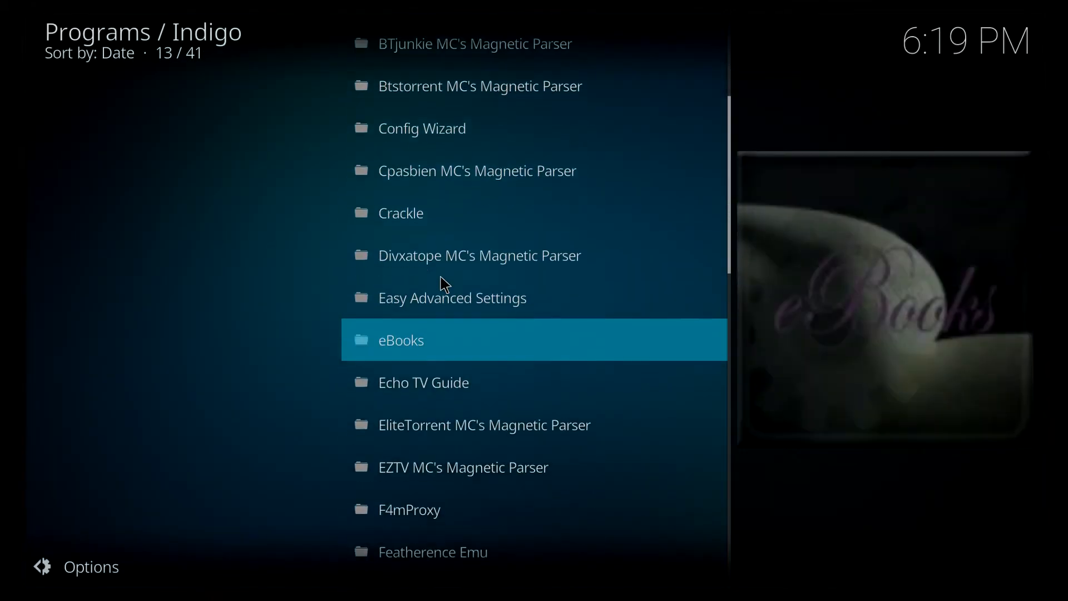
{"action": "scroll", "scroll_direction": "down", "scroll_amount": 3}
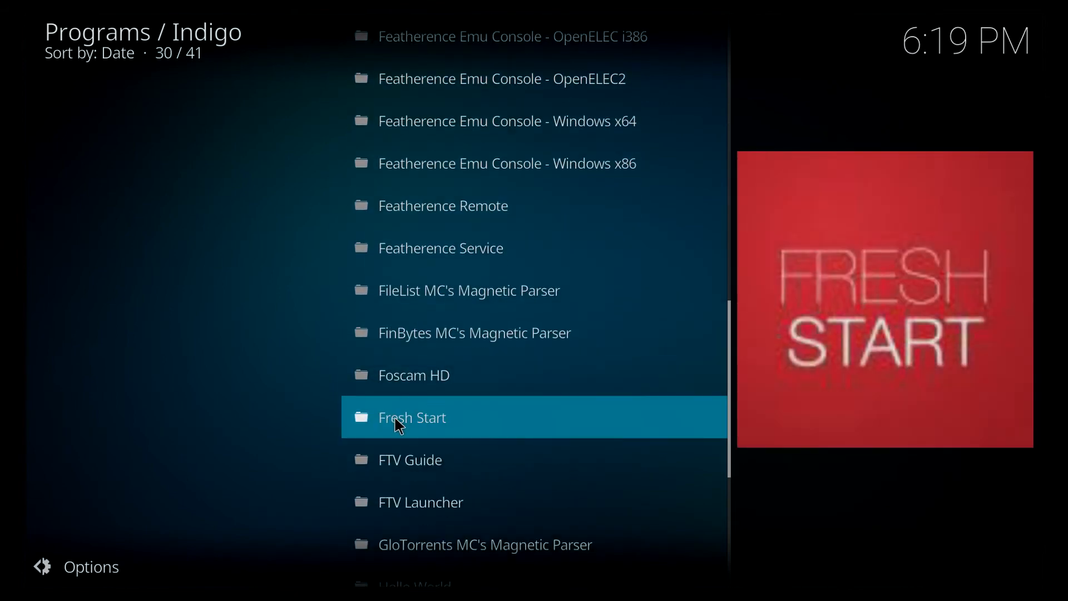
{"action": "left_click", "coordinate": [412, 417]}
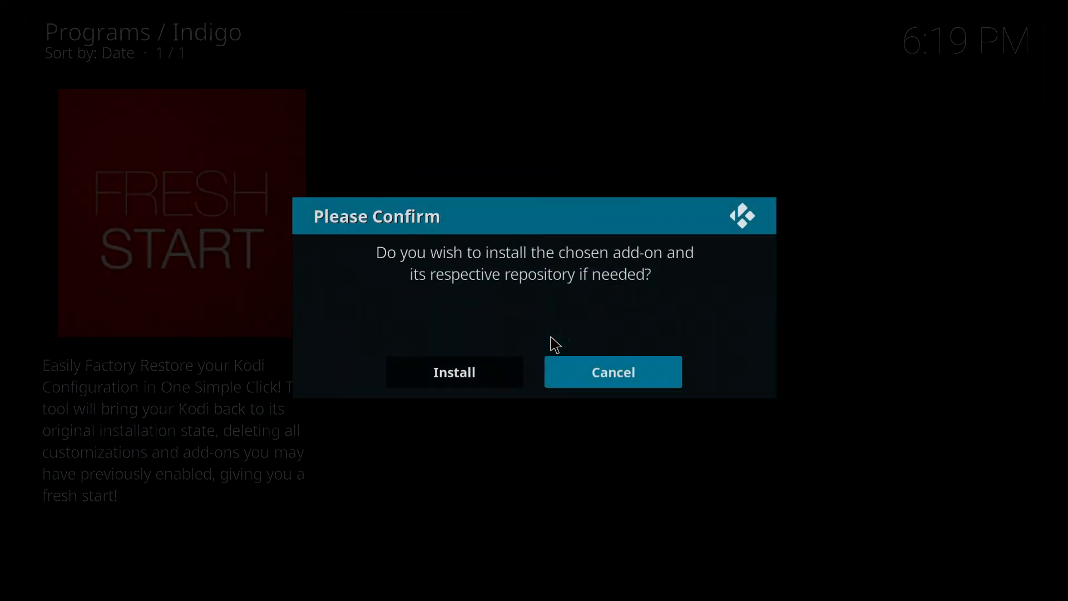
{"action": "left_click", "coordinate": [454, 372]}
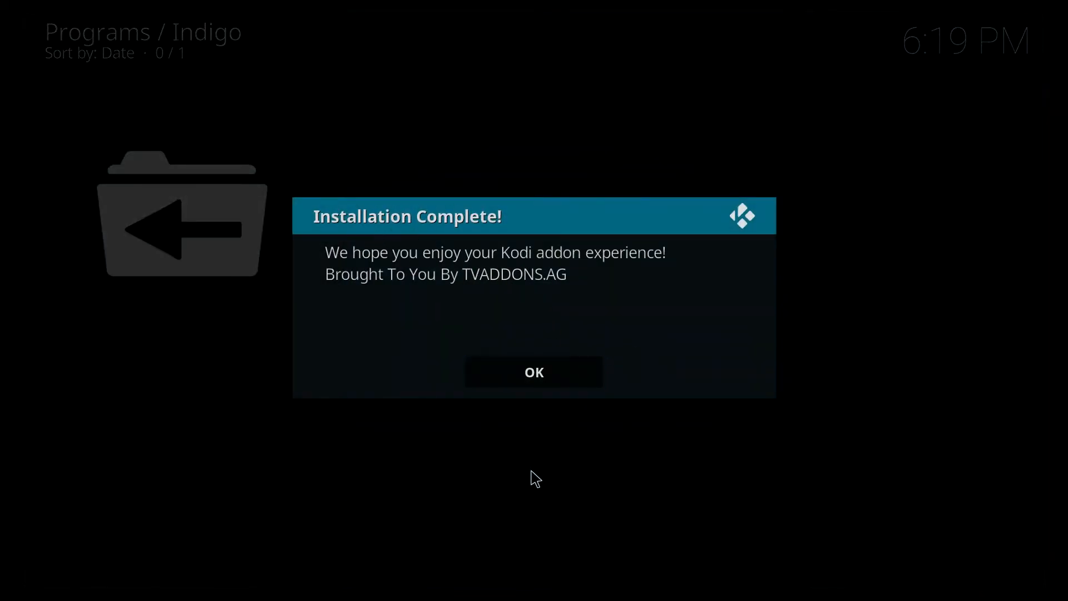
{"action": "left_click", "coordinate": [533, 371]}
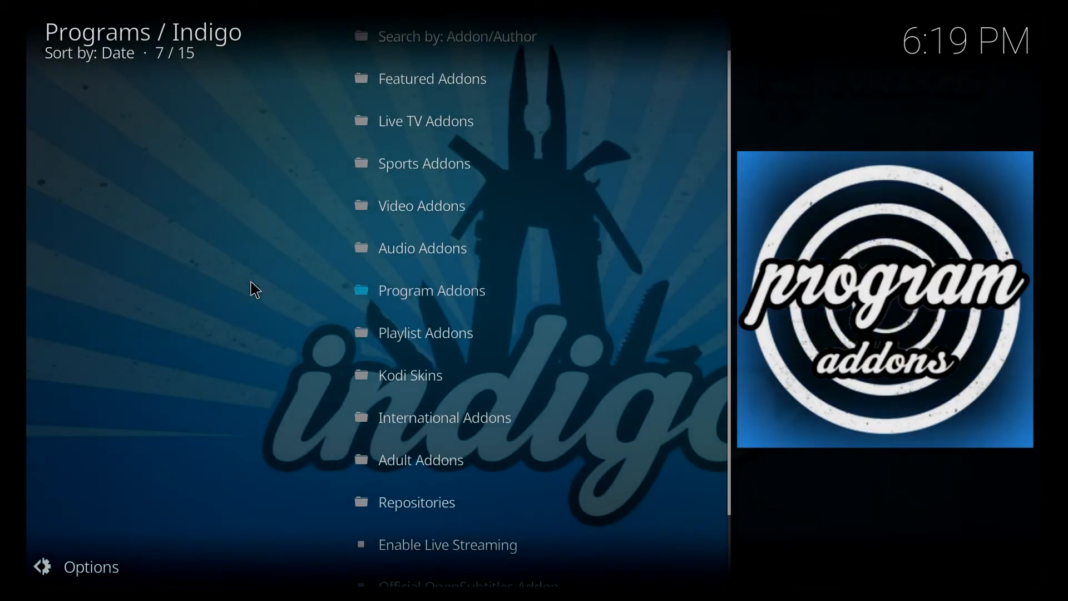
- View Fresh Start's information page, check Update for other versions and dismiss the version picker
{"action": "left_click", "coordinate": [432, 290]}
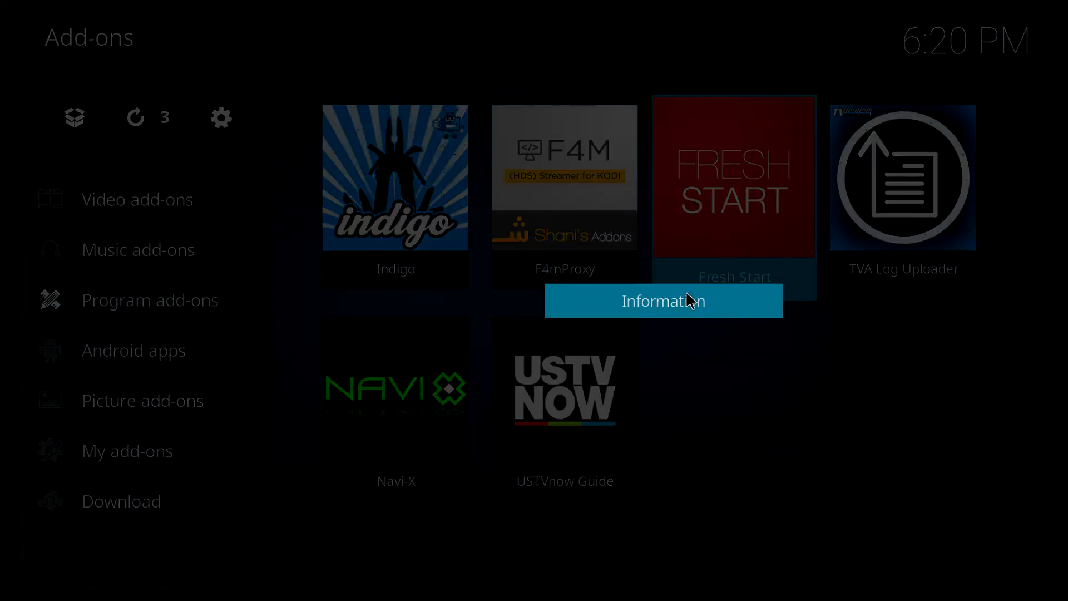
{"action": "left_click", "coordinate": [662, 301]}
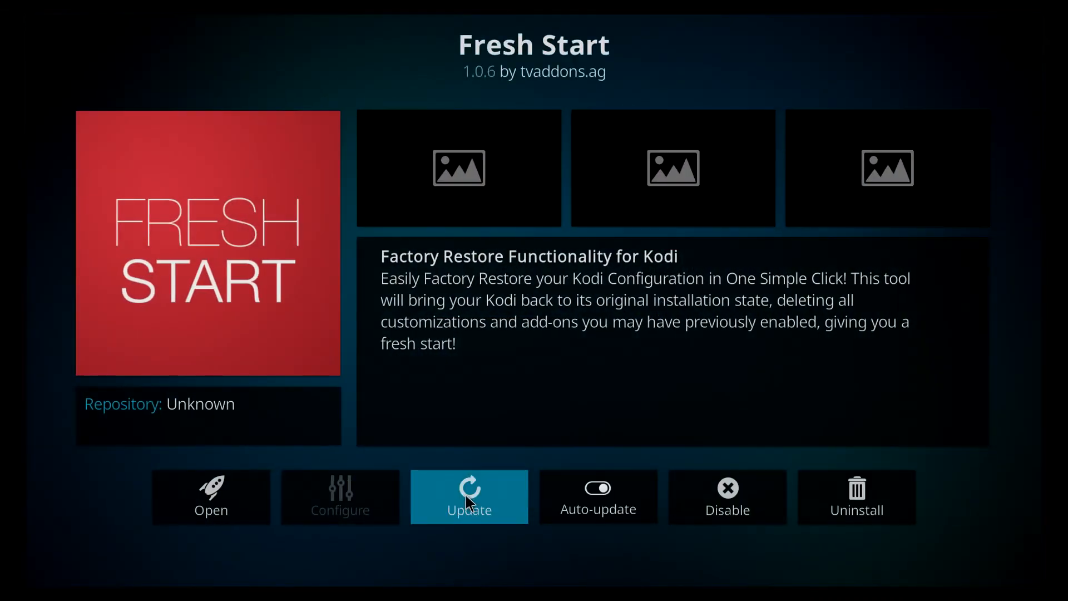
{"action": "left_click", "coordinate": [468, 496]}
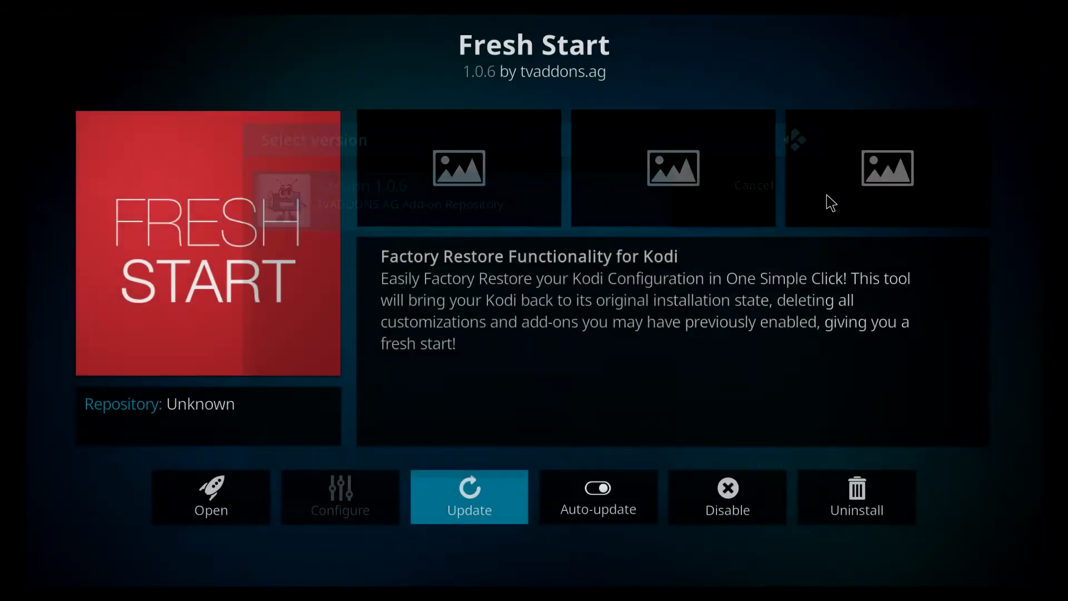
{"action": "left_click", "coordinate": [468, 497]}
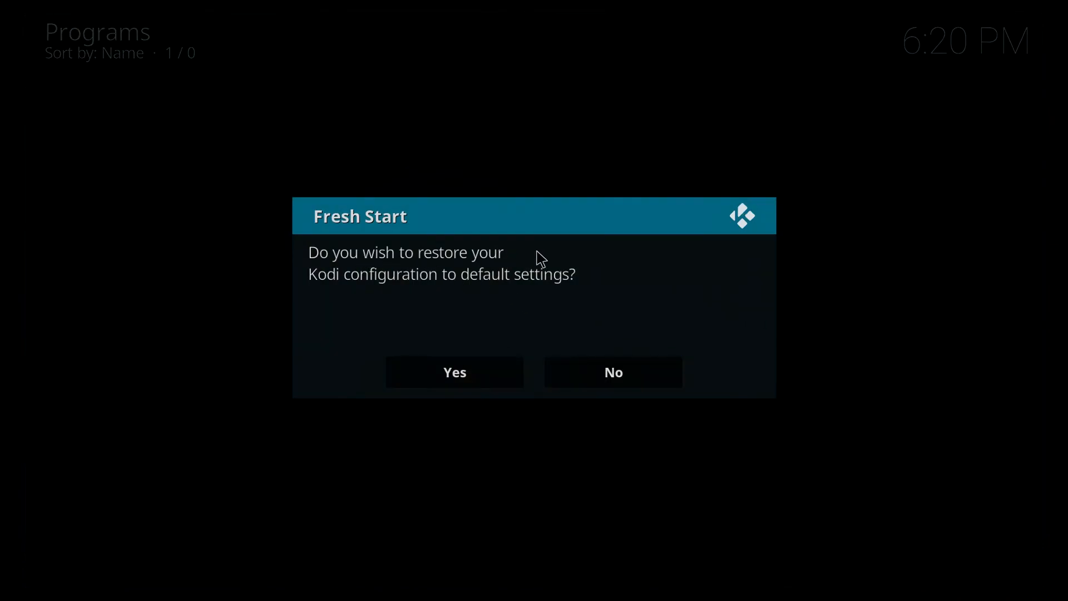
{"action": "mouse_move", "coordinate": [538, 335]}
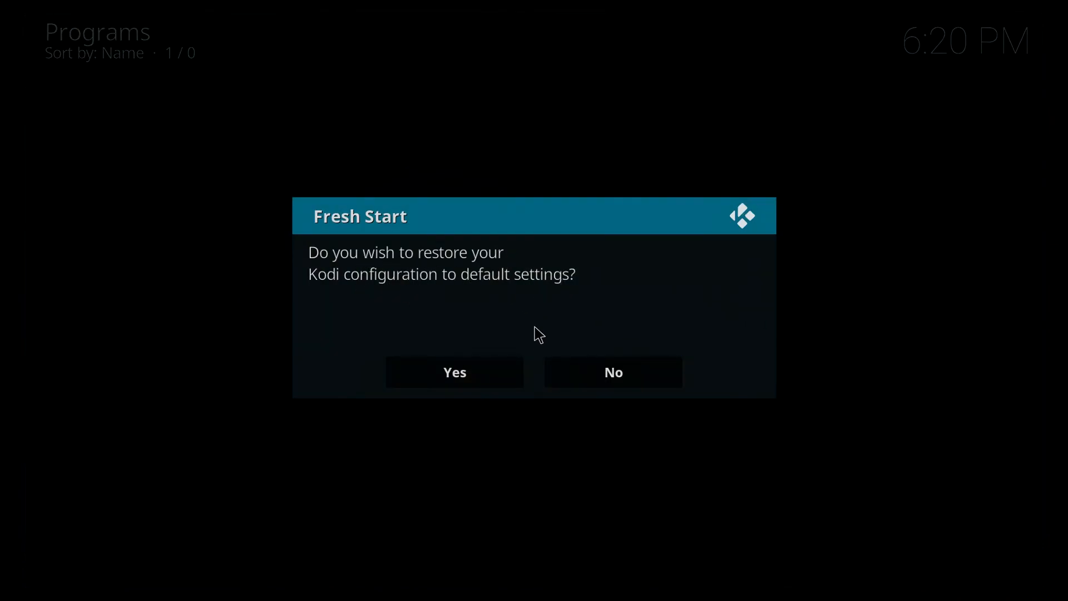
{"action": "mouse_move", "coordinate": [415, 334]}
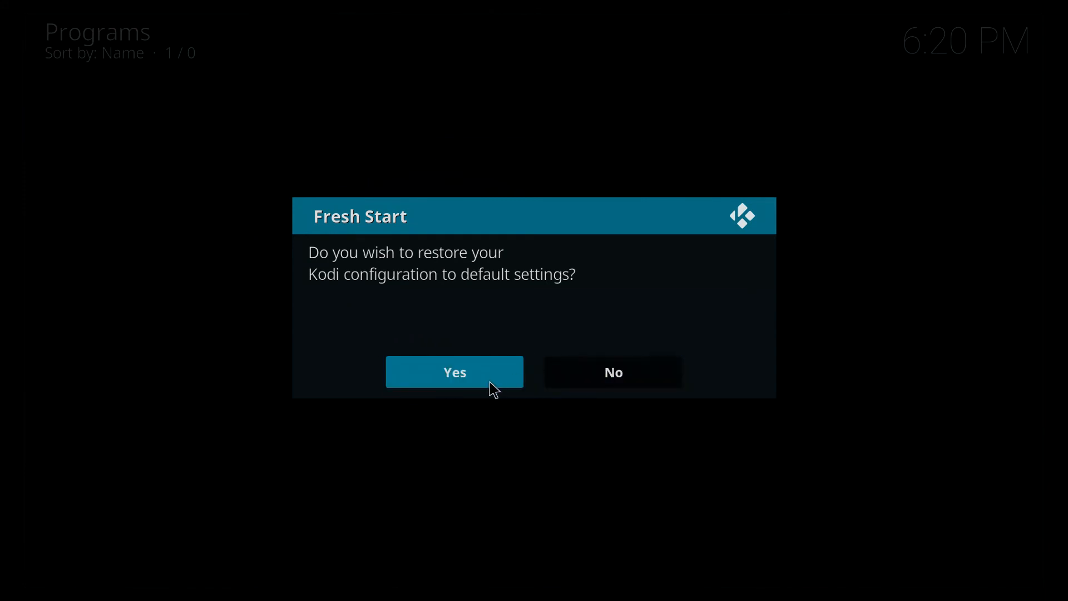
- Confirm Fresh Start's restore of Kodi to default settings and acknowledge completion
{"action": "left_click", "coordinate": [454, 372]}
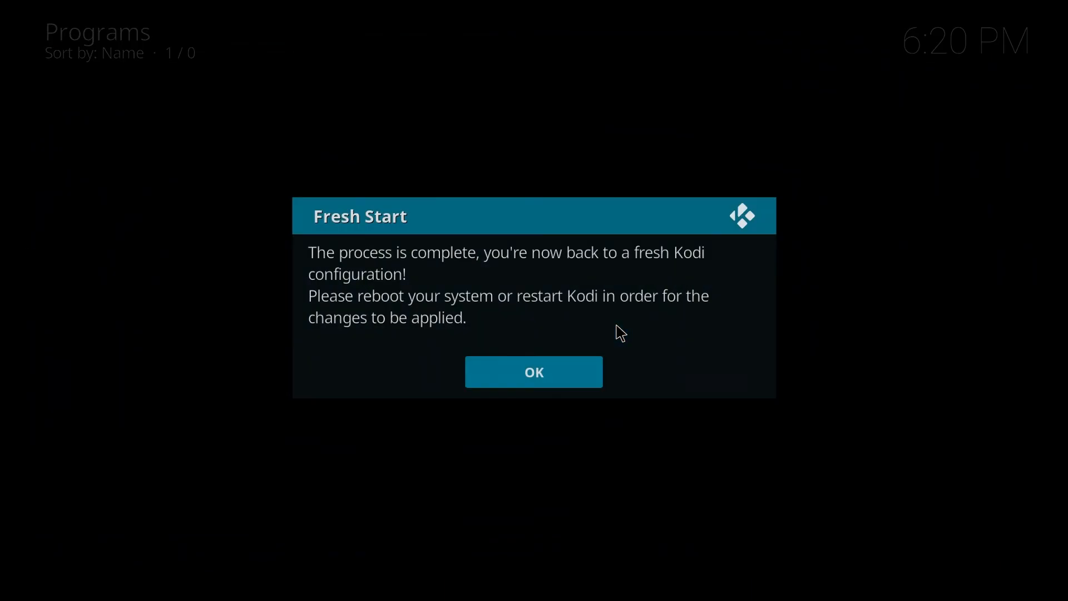
{"action": "mouse_move", "coordinate": [514, 307]}
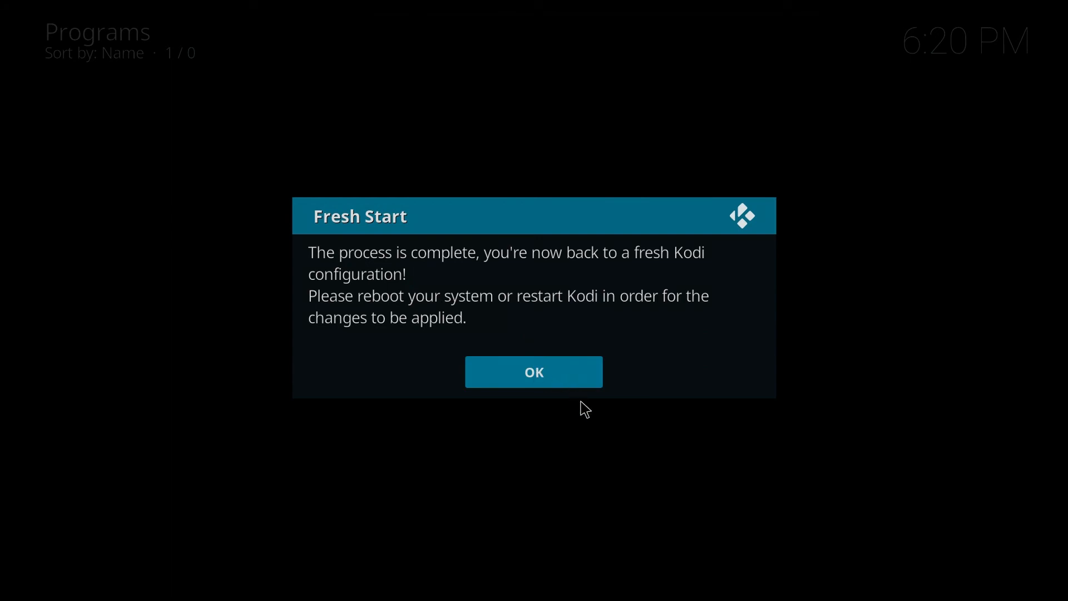
{"action": "mouse_move", "coordinate": [547, 382]}
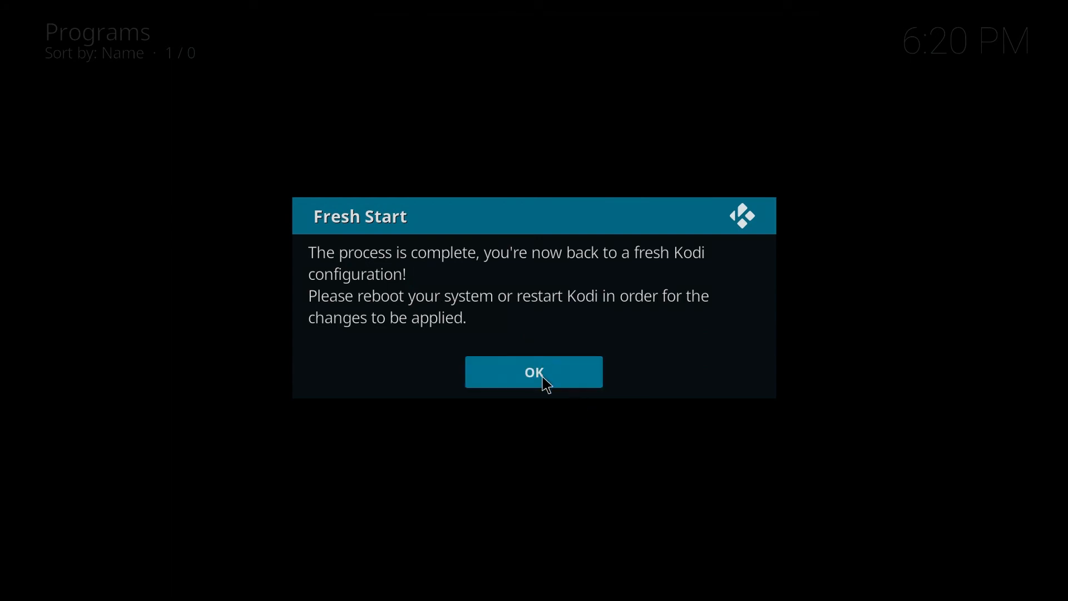
{"action": "left_click", "coordinate": [533, 372]}
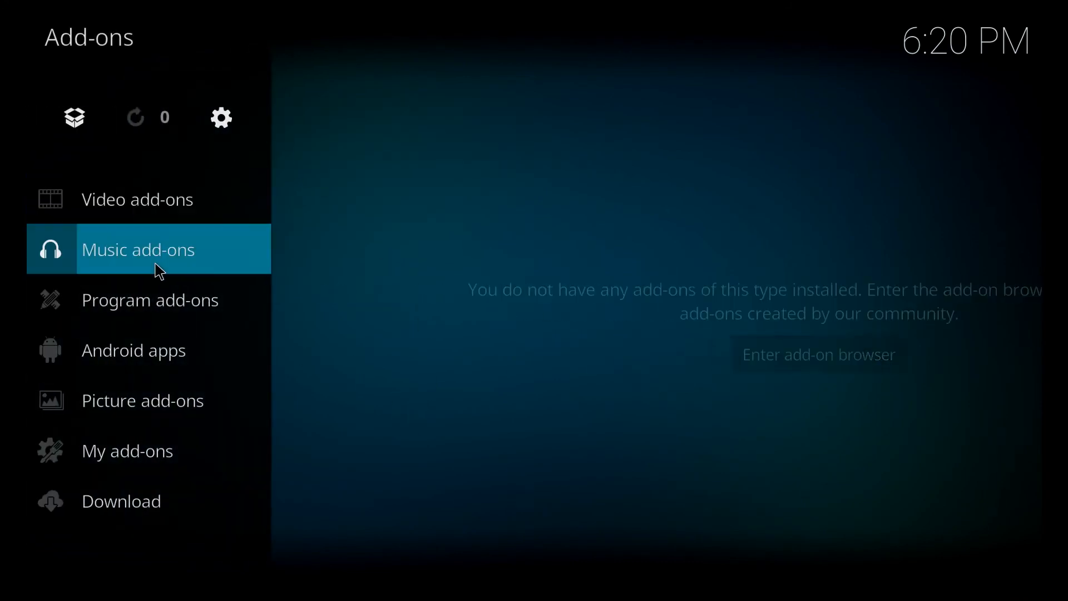
- Verify the program and music add-on lists are empty, then return to the home menu
{"action": "left_click", "coordinate": [151, 299]}
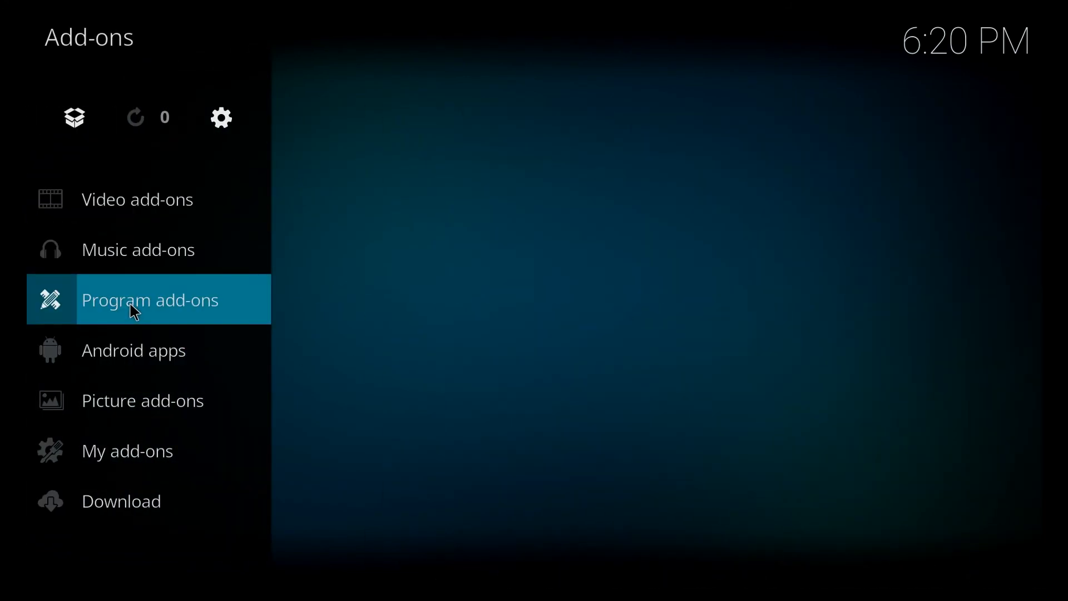
{"action": "left_click", "coordinate": [149, 299]}
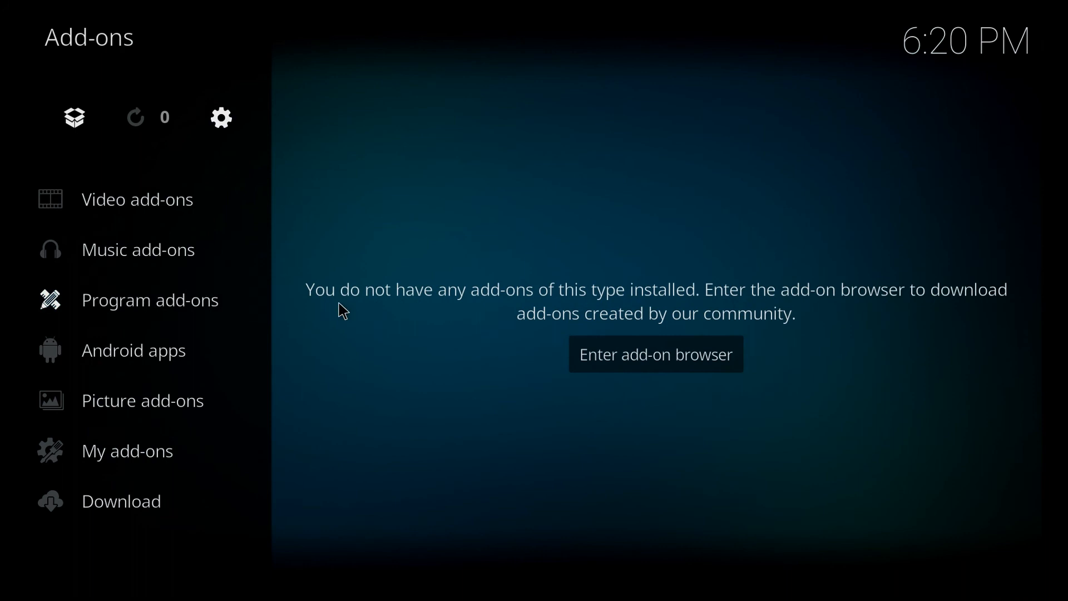
{"action": "mouse_move", "coordinate": [579, 321]}
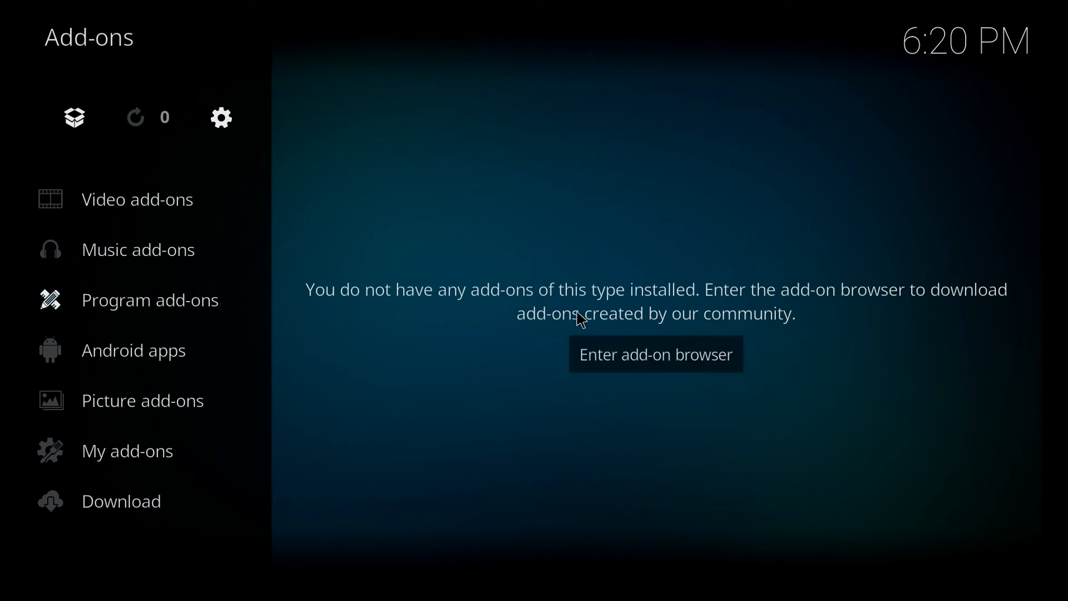
{"action": "left_click", "coordinate": [120, 501]}
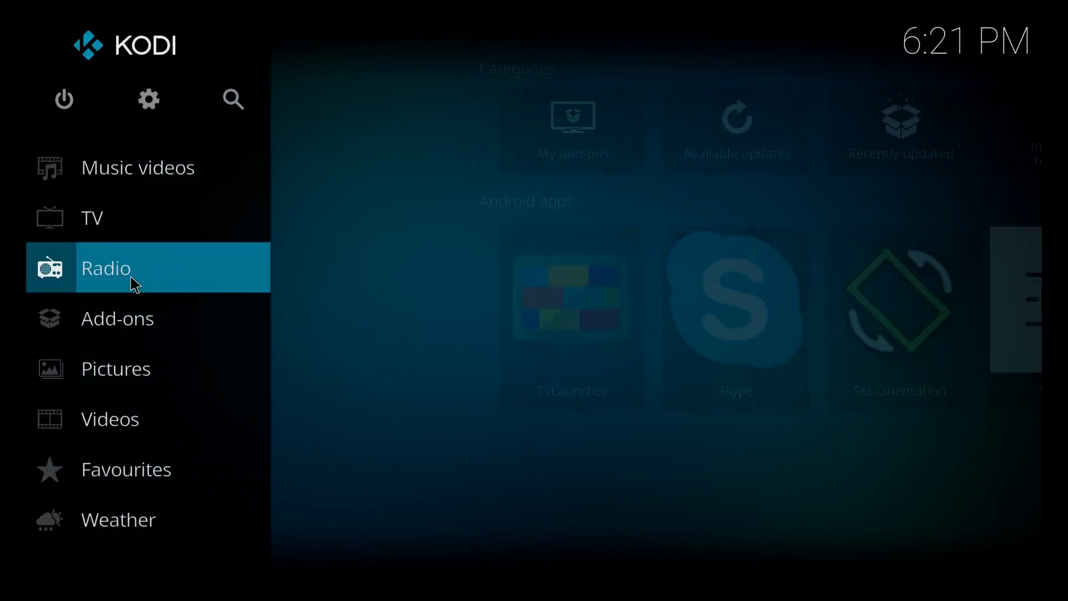
- Show the Music videos section, which reports an empty library after the reset
{"action": "left_click", "coordinate": [117, 318]}
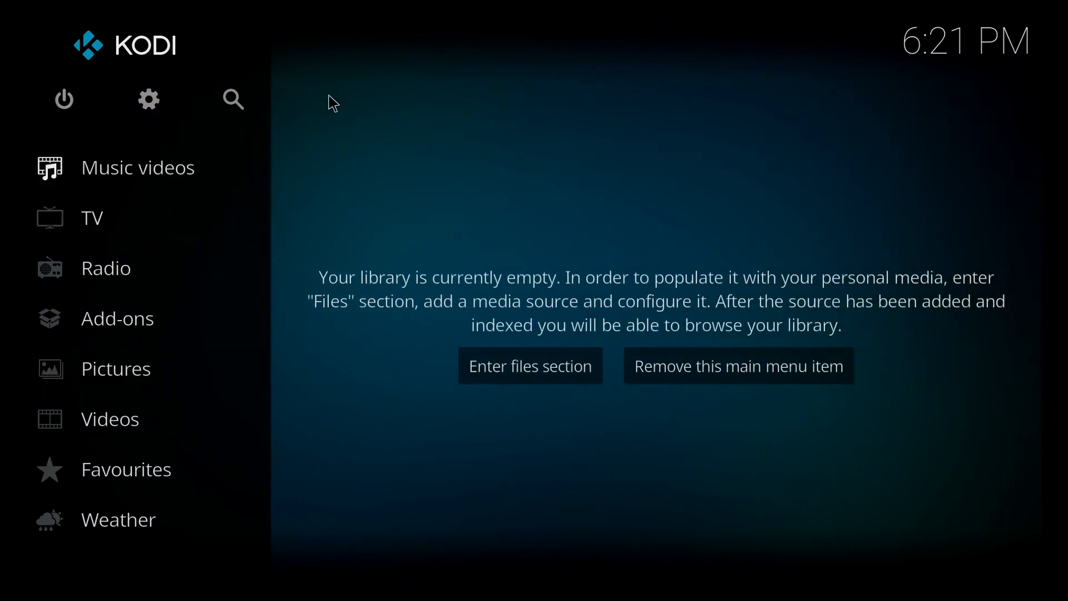
{"action": "mouse_move", "coordinate": [292, 448]}
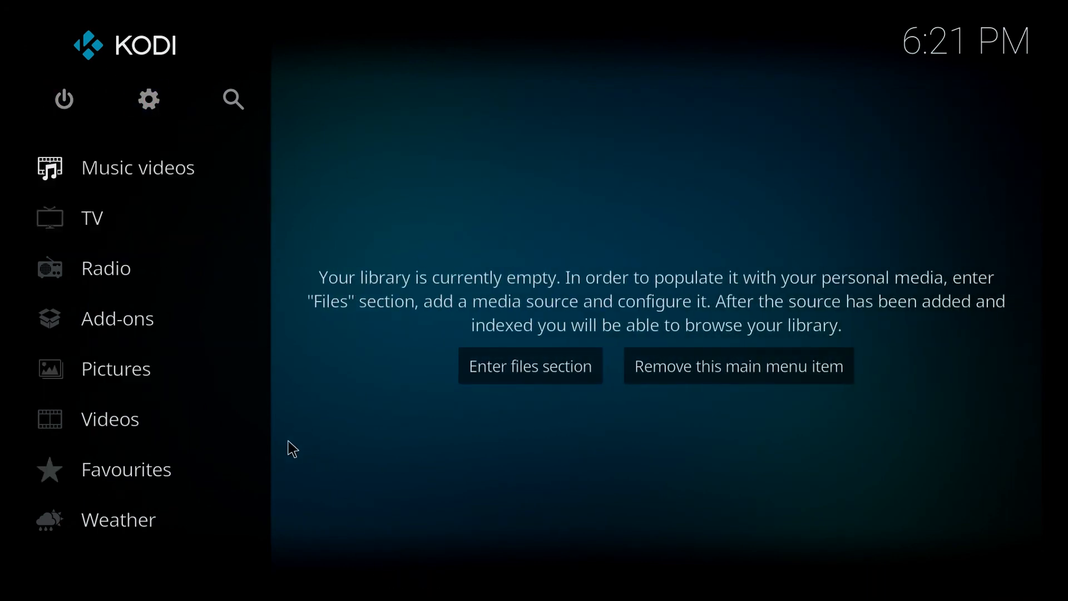
{"action": "mouse_move", "coordinate": [611, 484]}
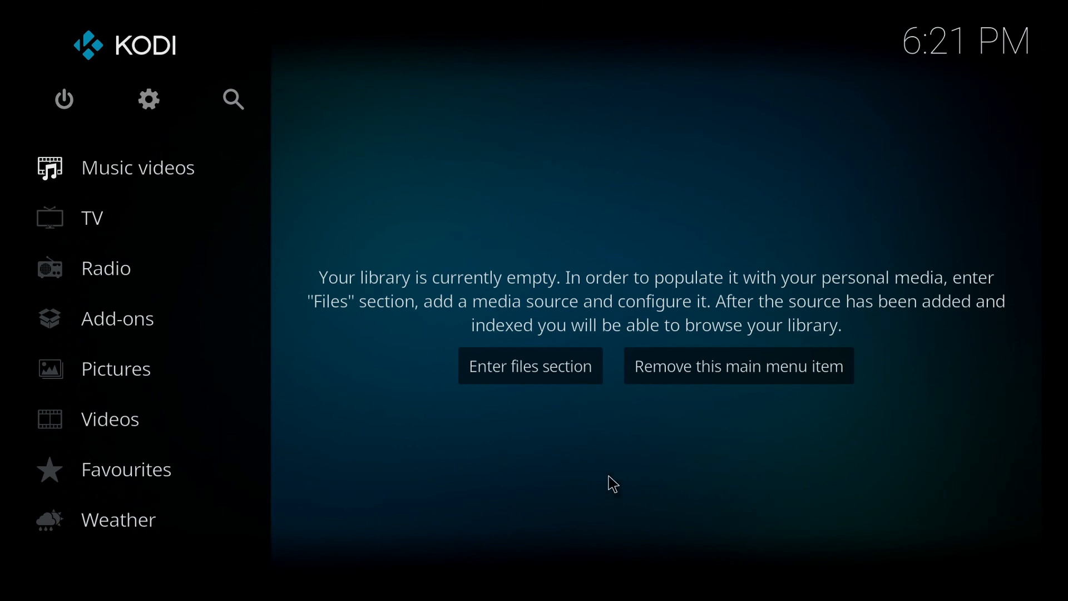
{"action": "mouse_move", "coordinate": [296, 361]}
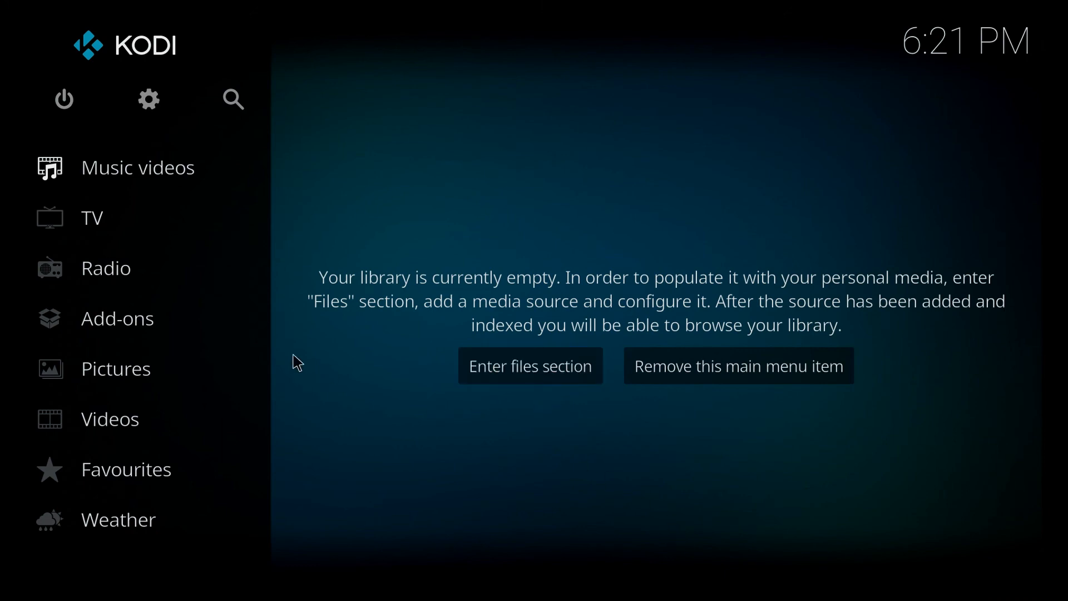